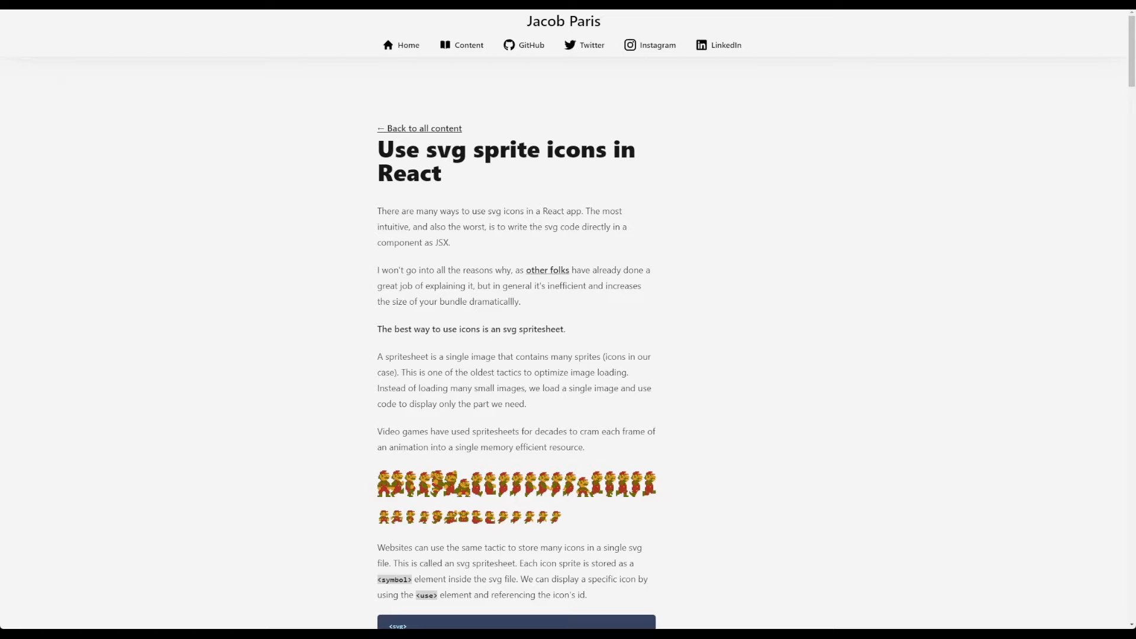
mouse_move(851, 183)
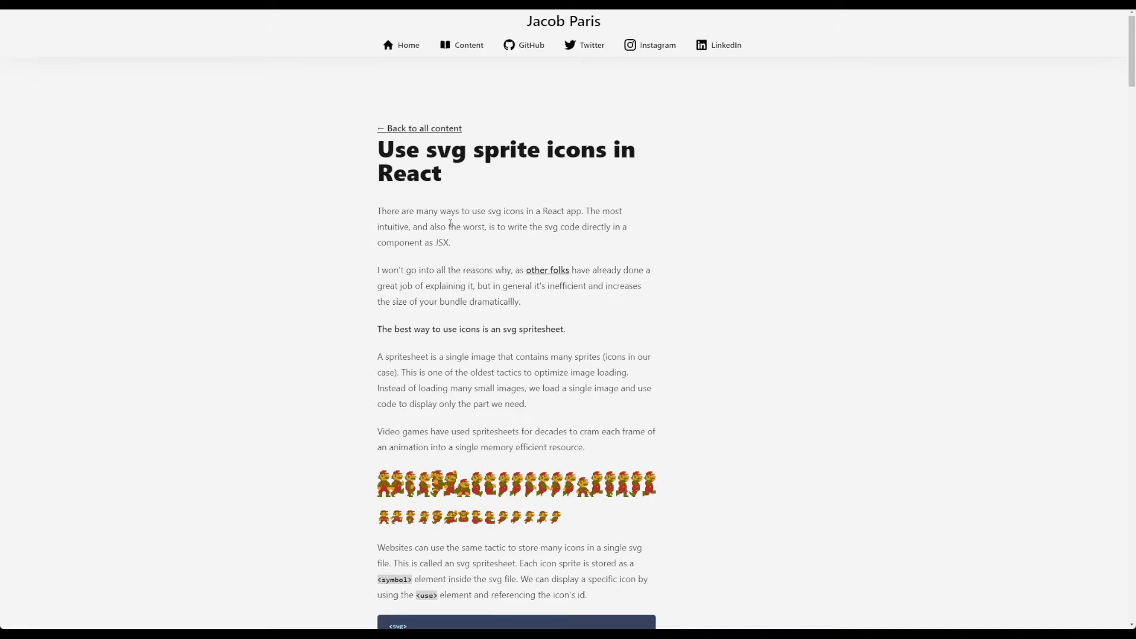
mouse_move(372, 486)
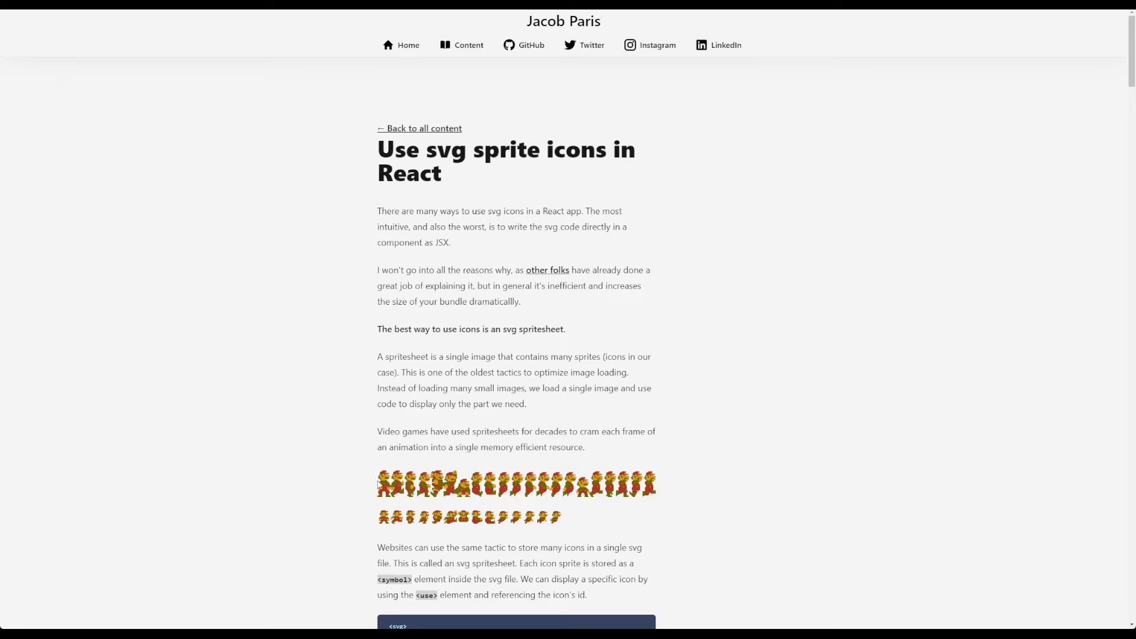
mouse_move(393, 511)
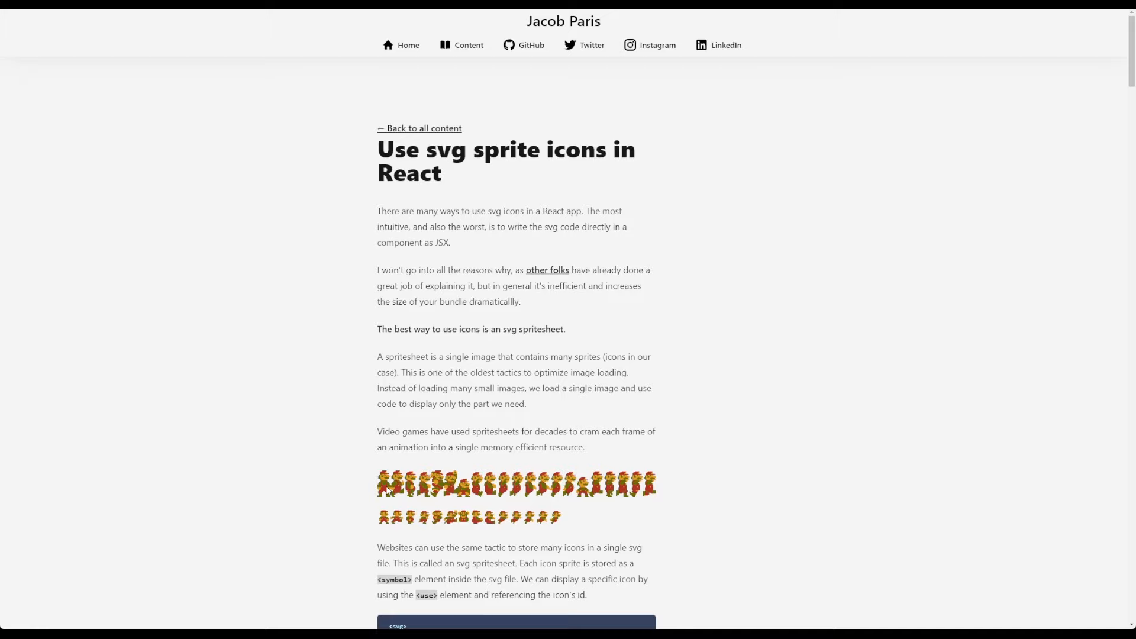
mouse_move(355, 472)
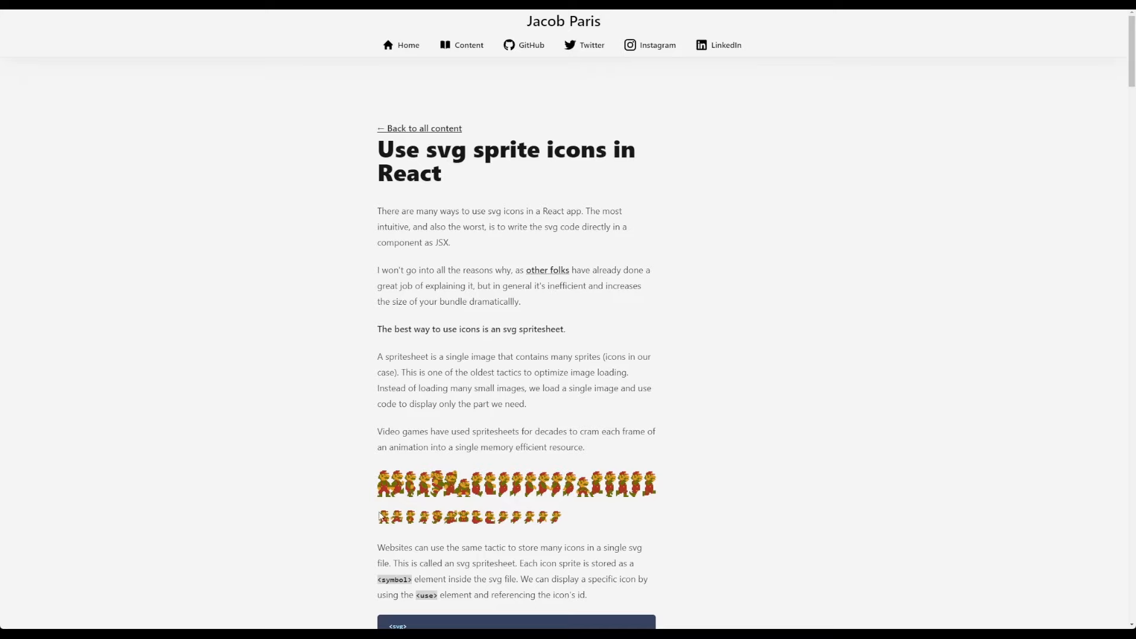
Bring up the X post warning against importing SVGs as JSX and read it.
scroll(down, 3)
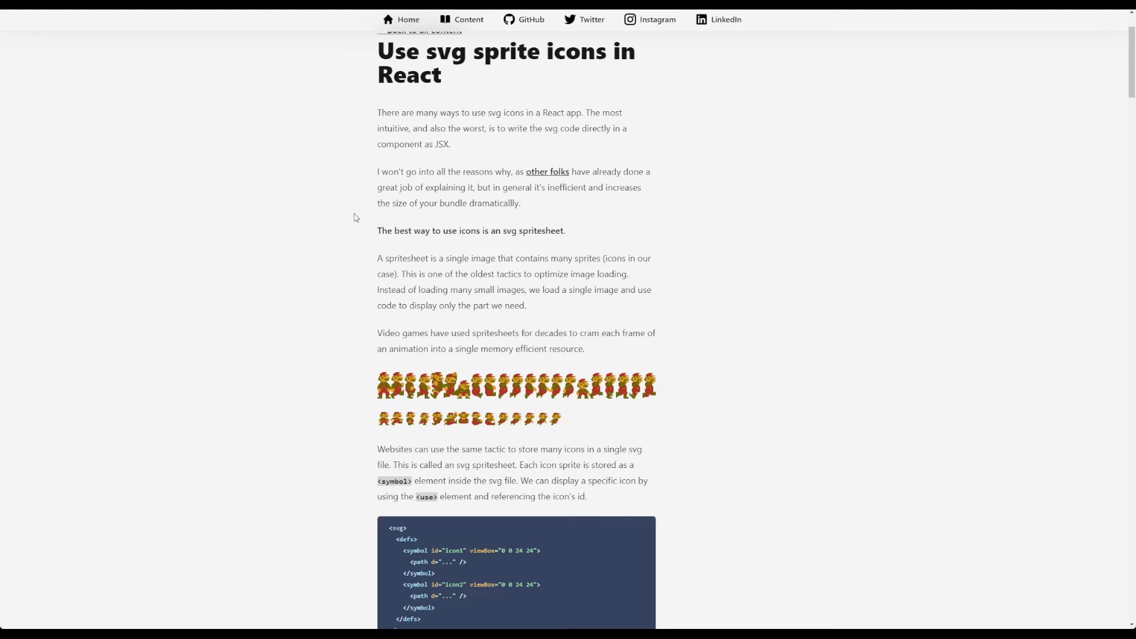
mouse_move(378, 199)
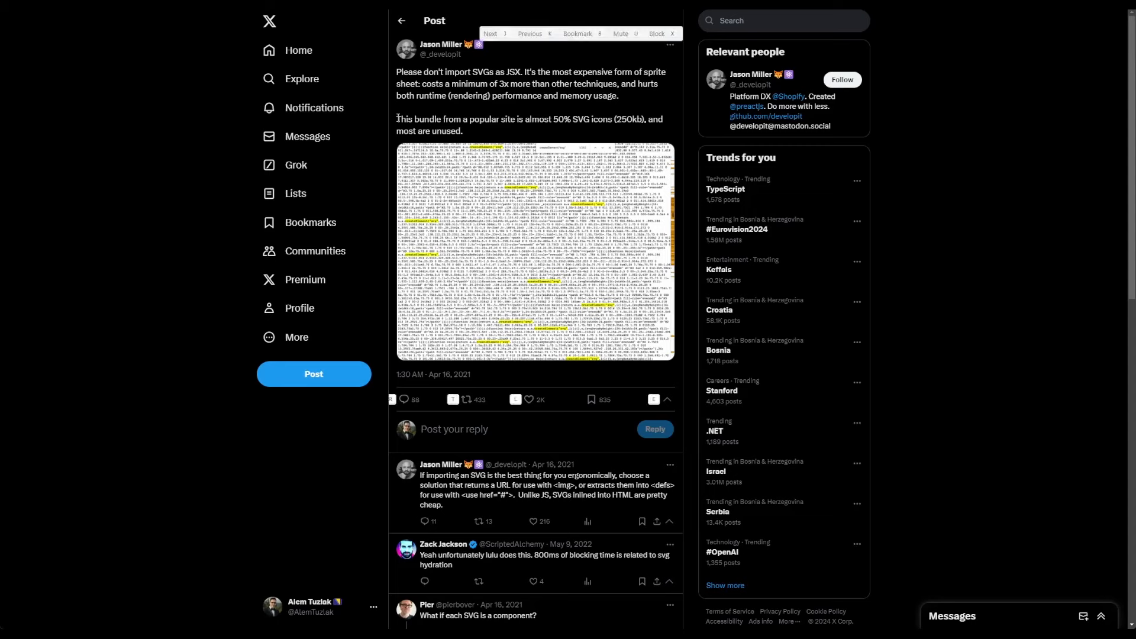
drag(397, 118, 605, 118)
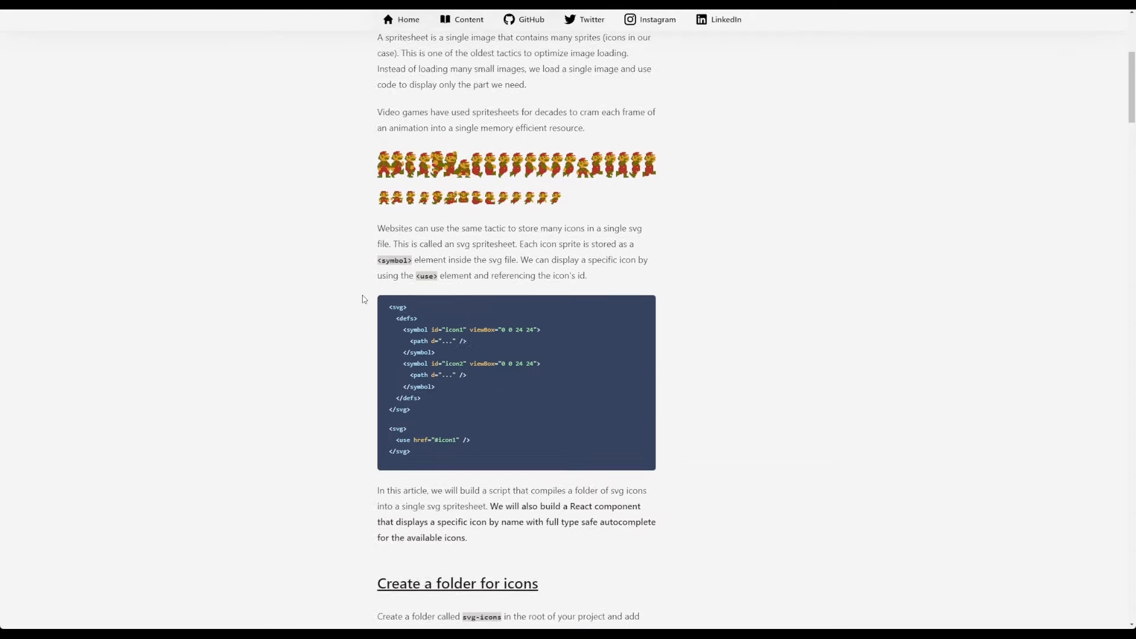
Read through the article's Icon component and fallback types sections.
scroll(down, 3)
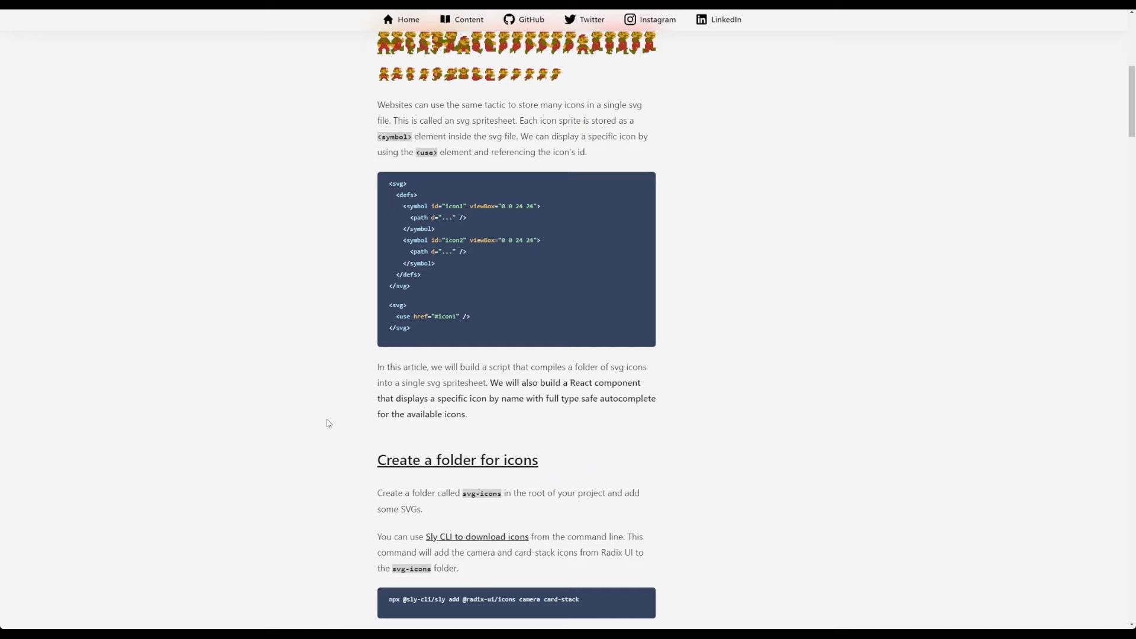
scroll(down, 3)
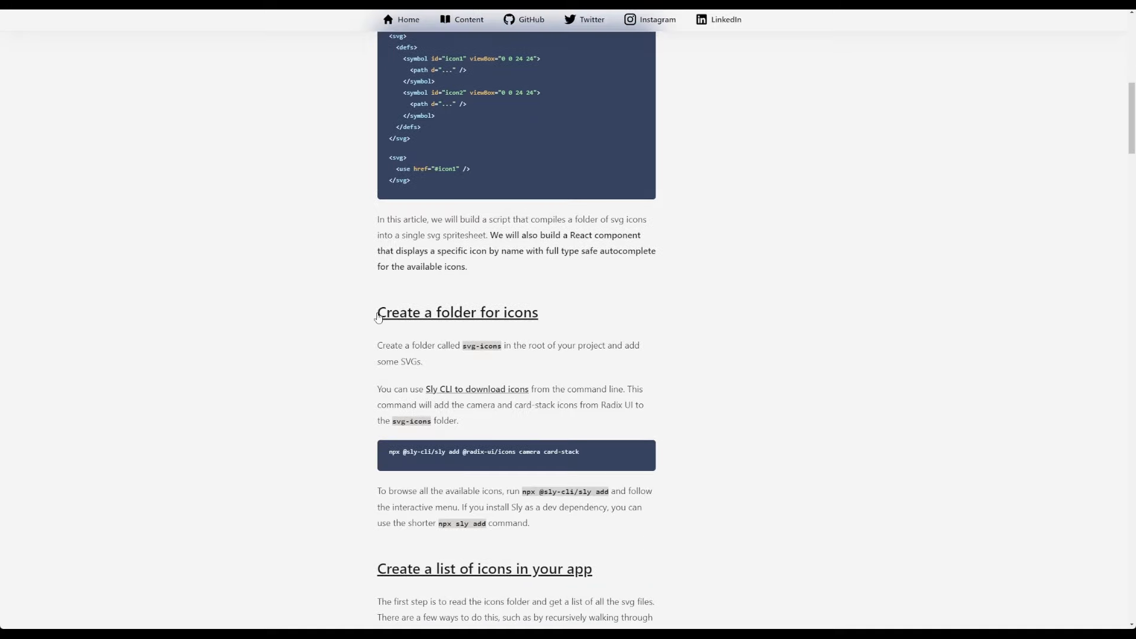
mouse_move(337, 329)
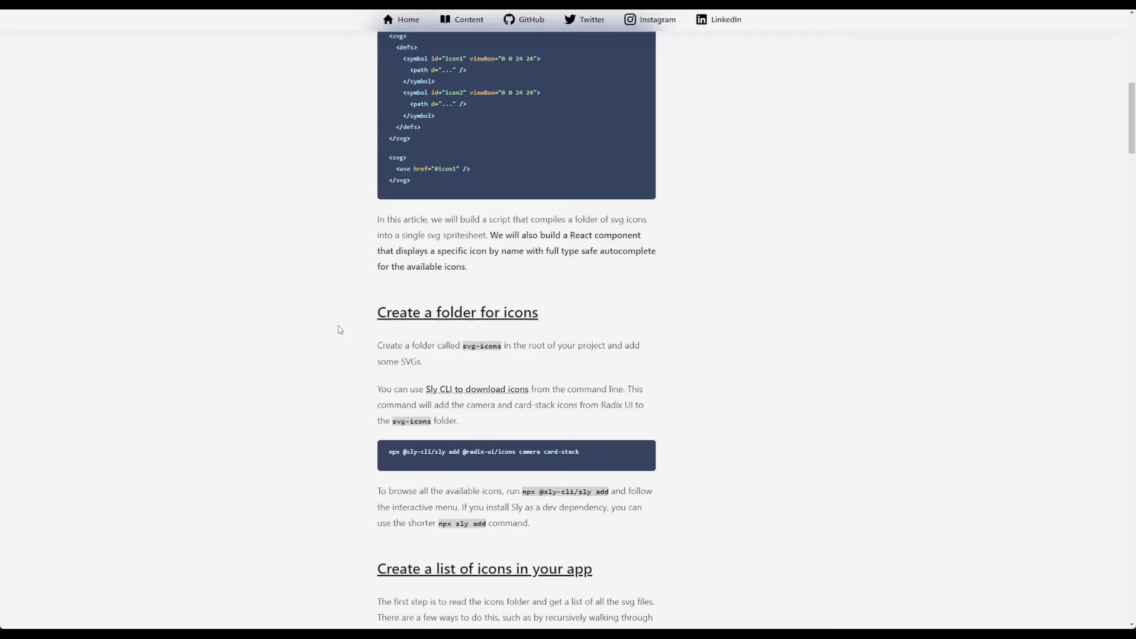
scroll(down, 3)
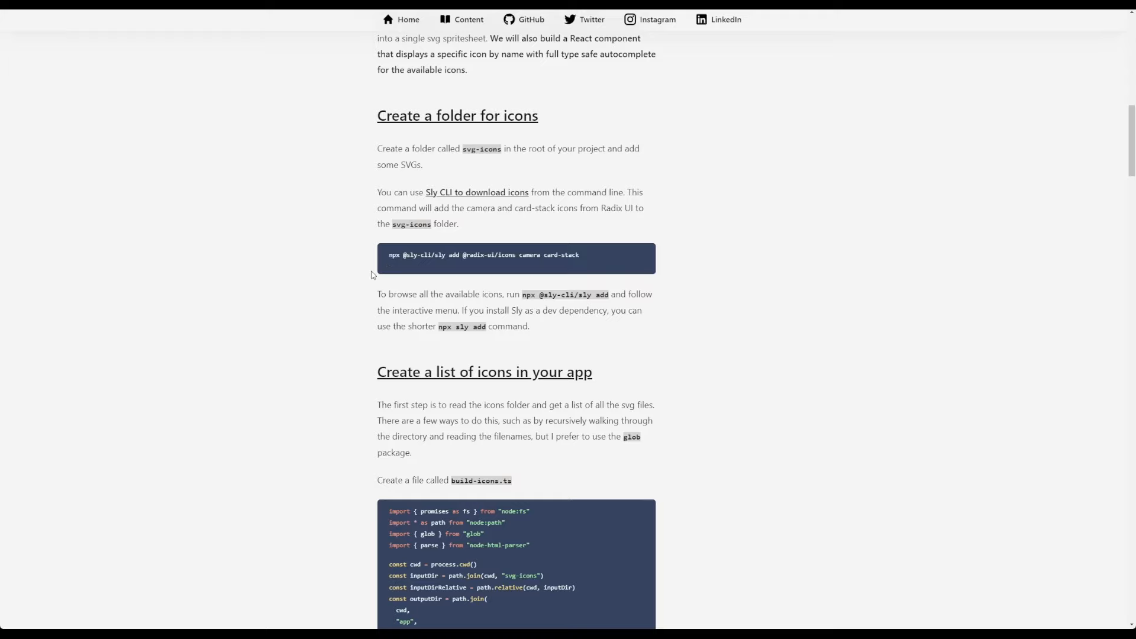
mouse_move(341, 267)
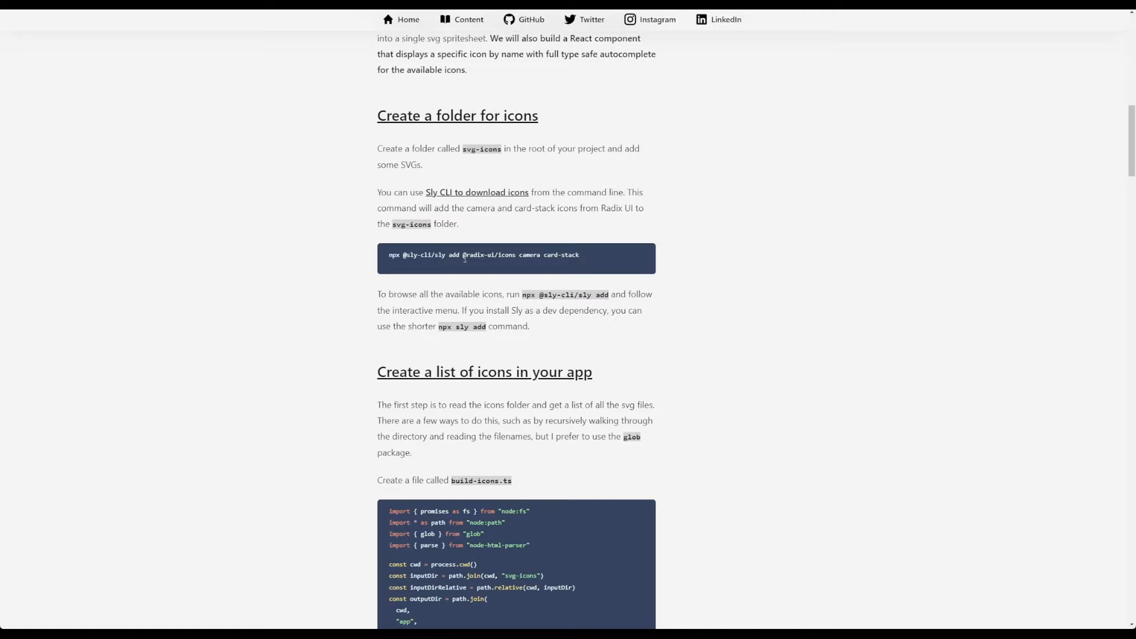
scroll(down, 3)
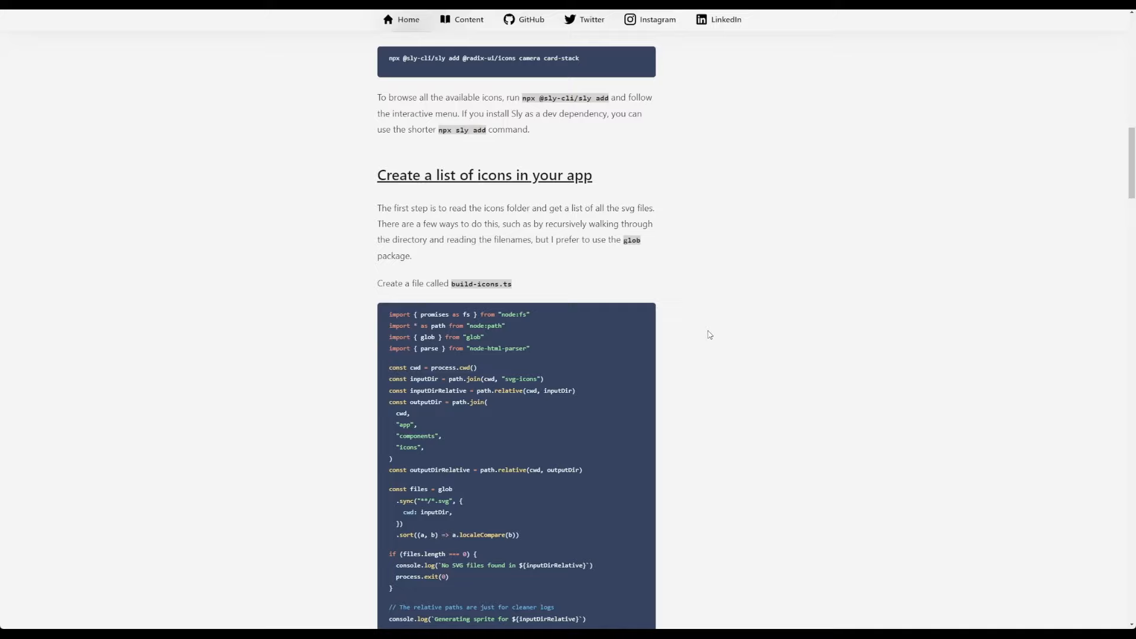
mouse_move(579, 276)
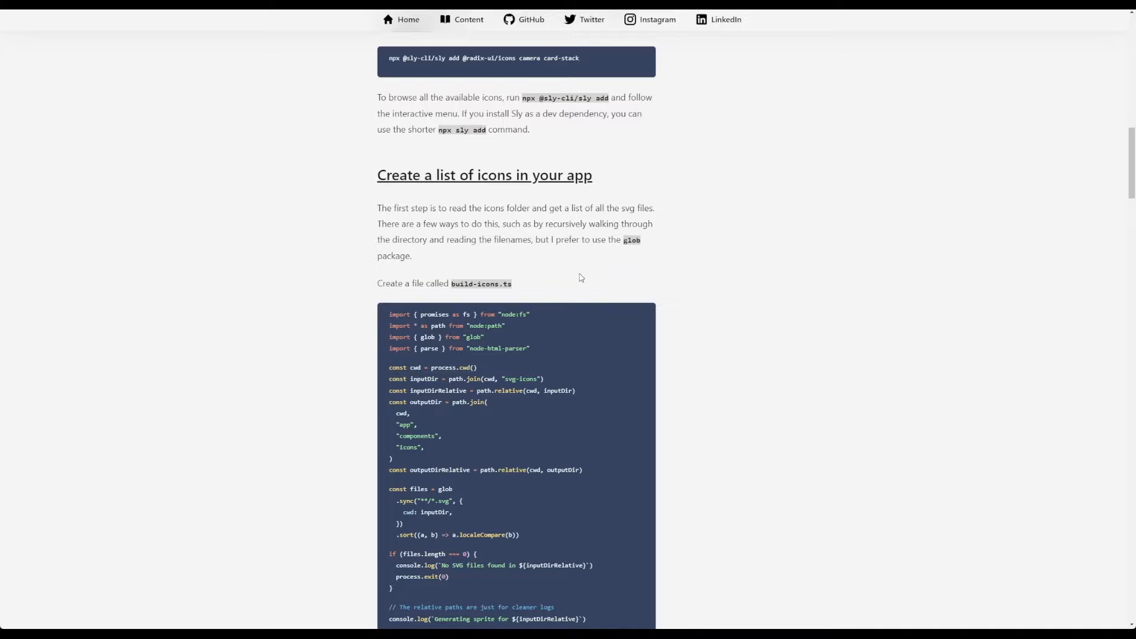
mouse_move(563, 269)
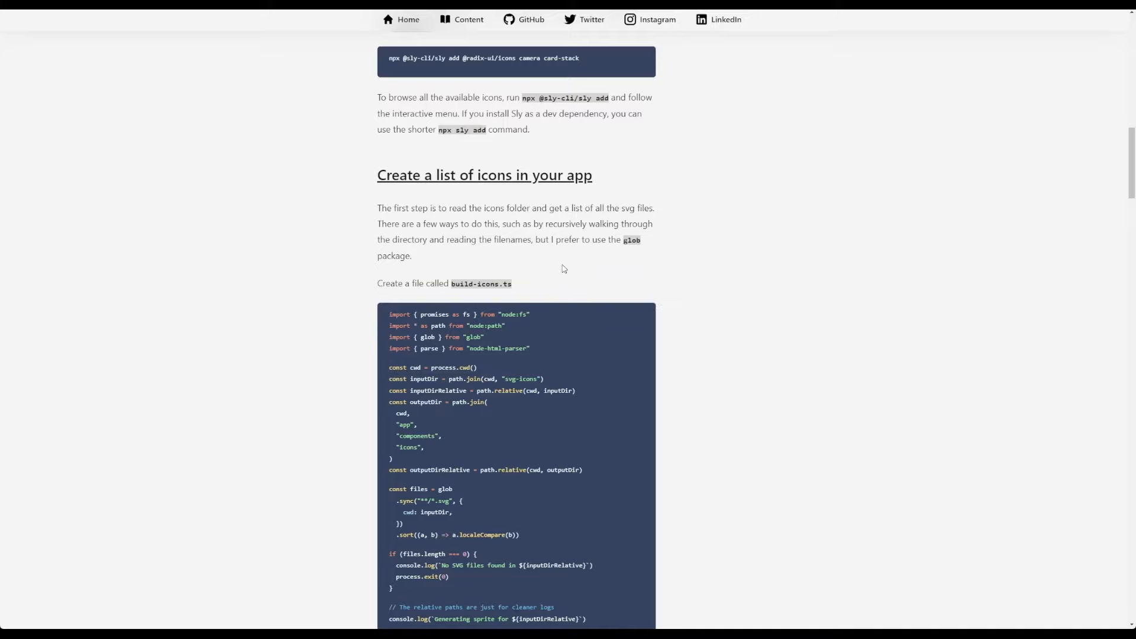
scroll(down, 3)
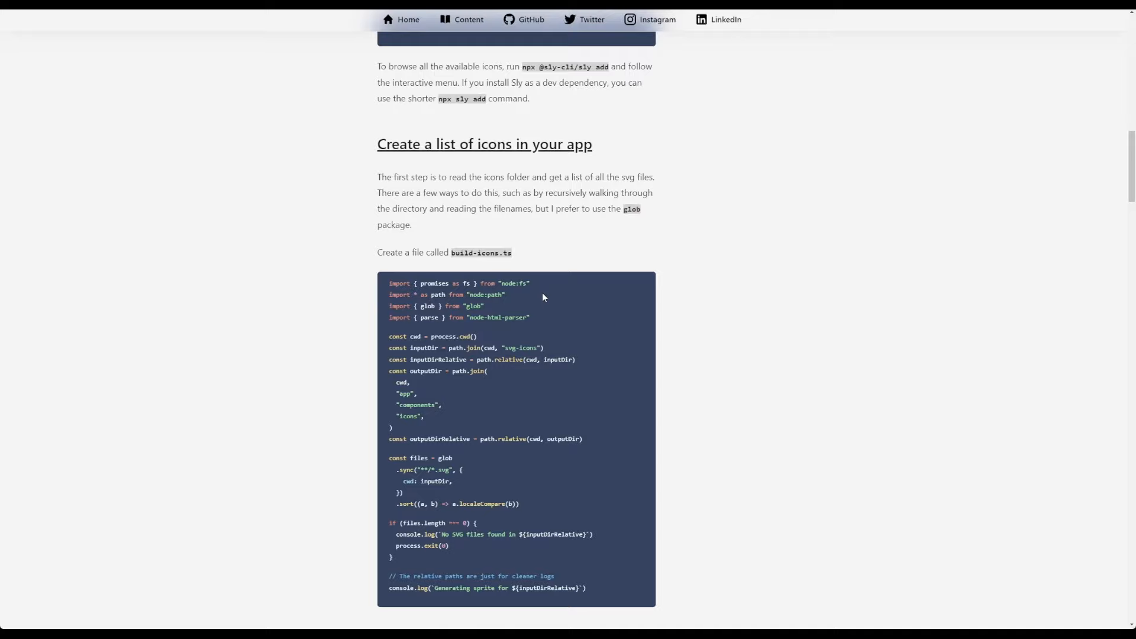
scroll(down, 3)
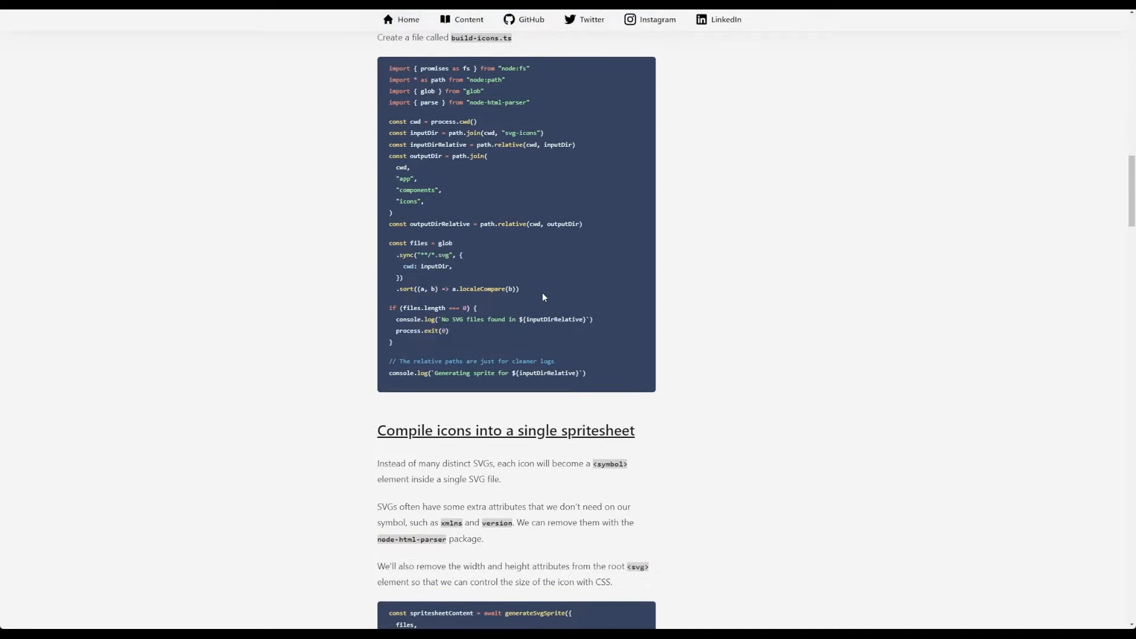
scroll(down, 3)
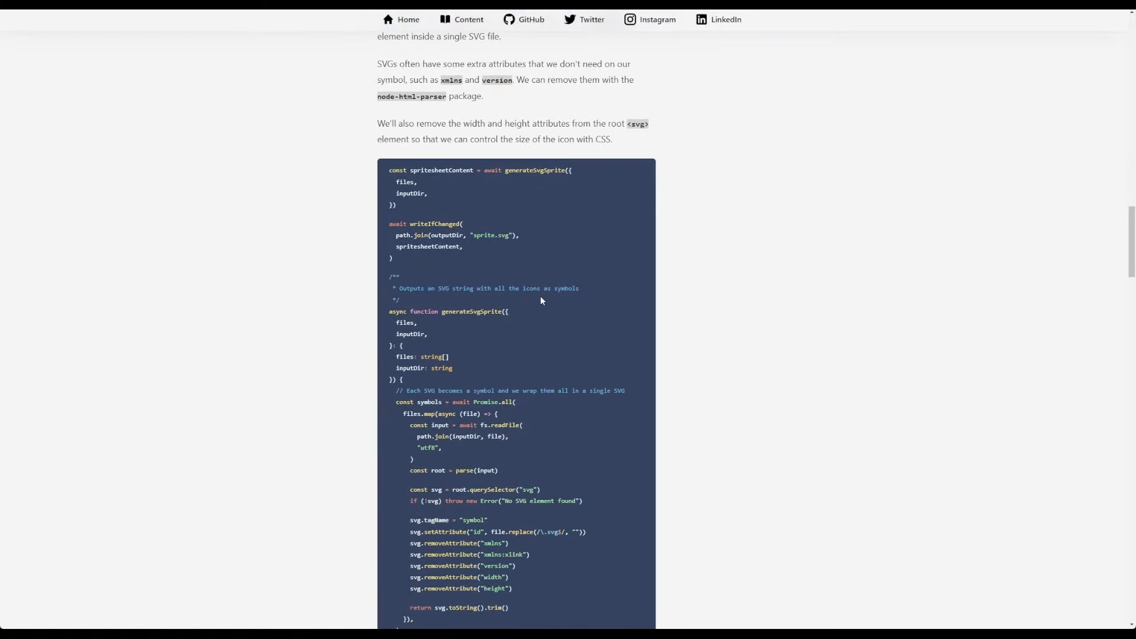
Continue reading the article down to the 'Preload svg sprite' section.
scroll(down, 3)
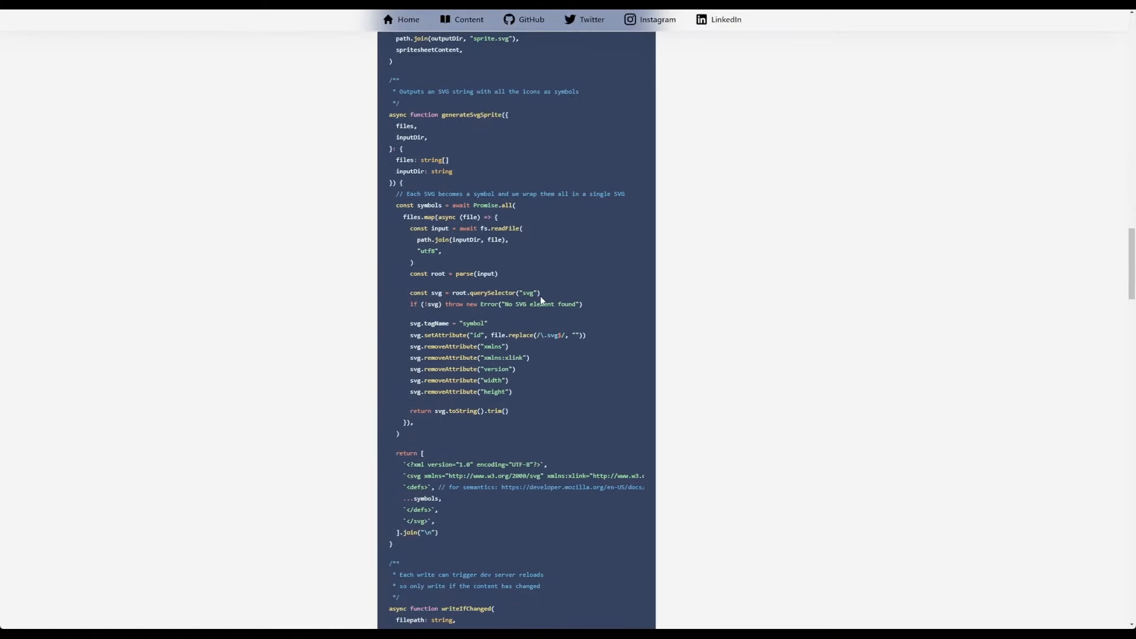
scroll(down, 3)
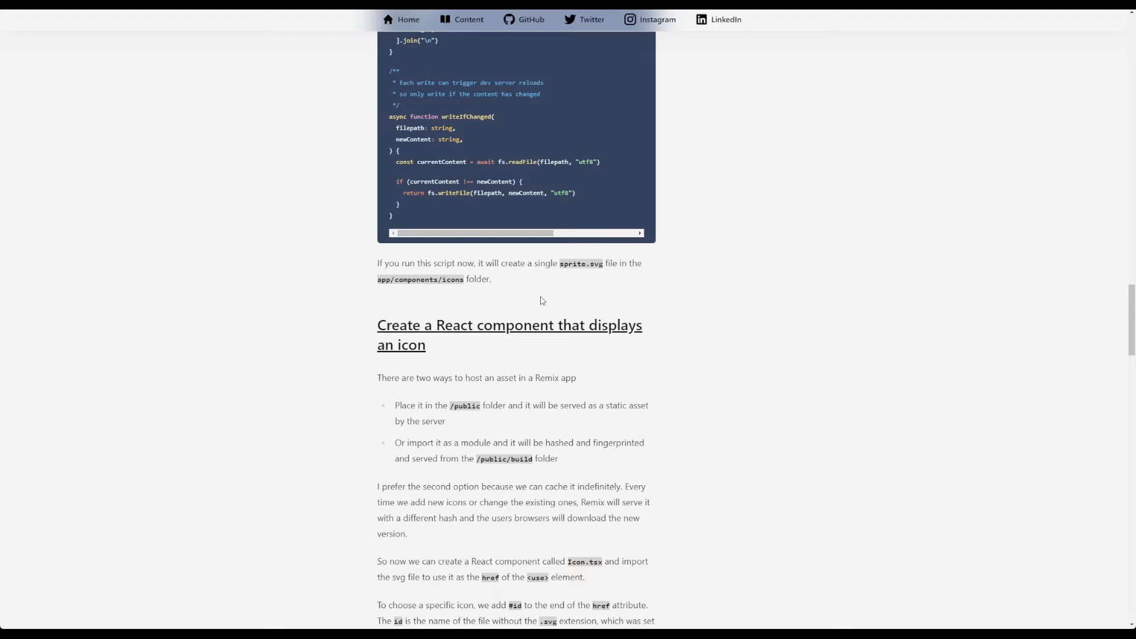
scroll(down, 3)
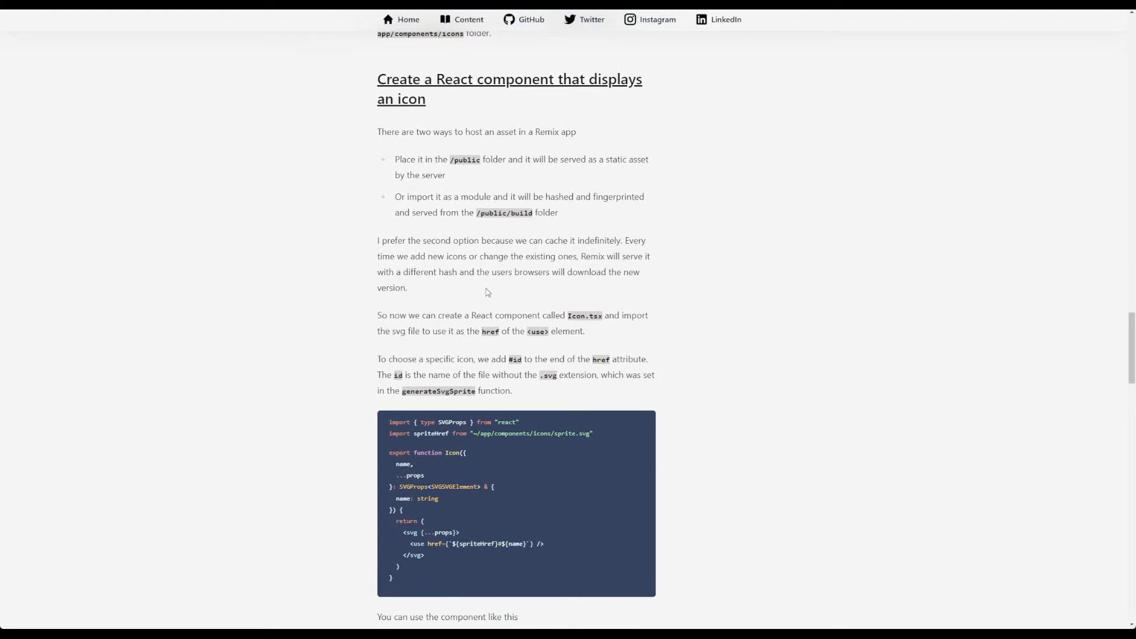
mouse_move(329, 334)
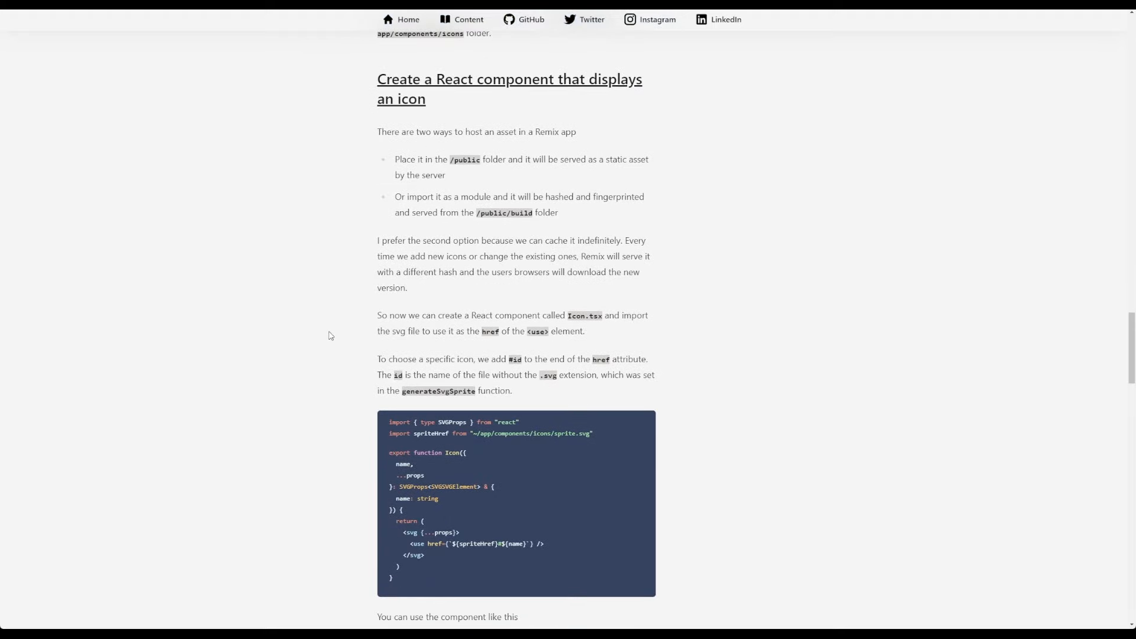
mouse_move(362, 356)
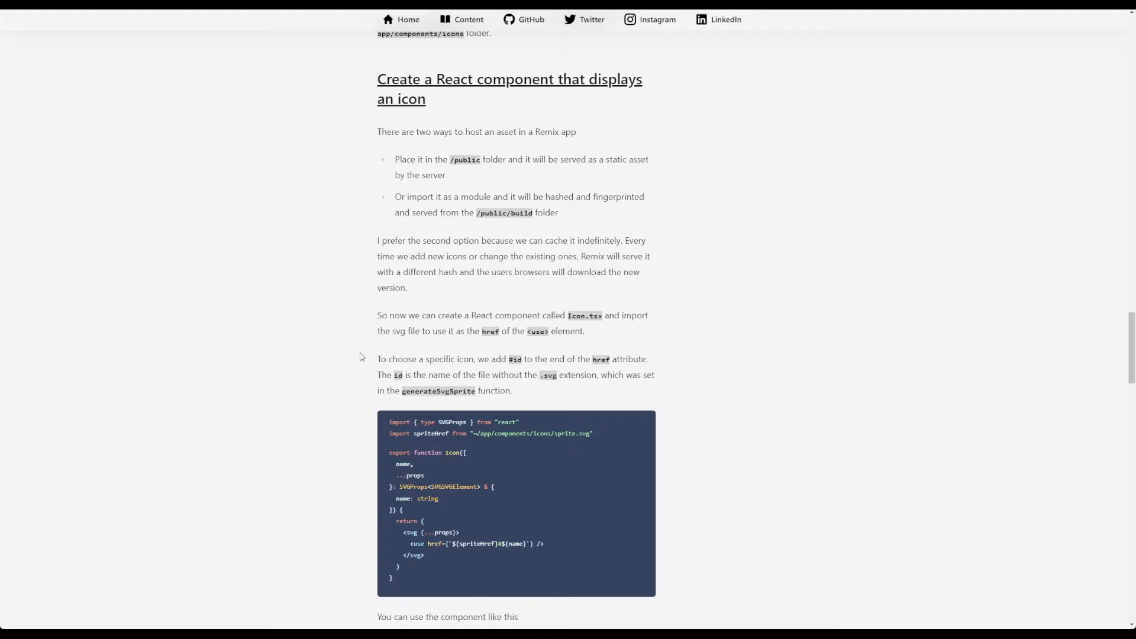
mouse_move(337, 300)
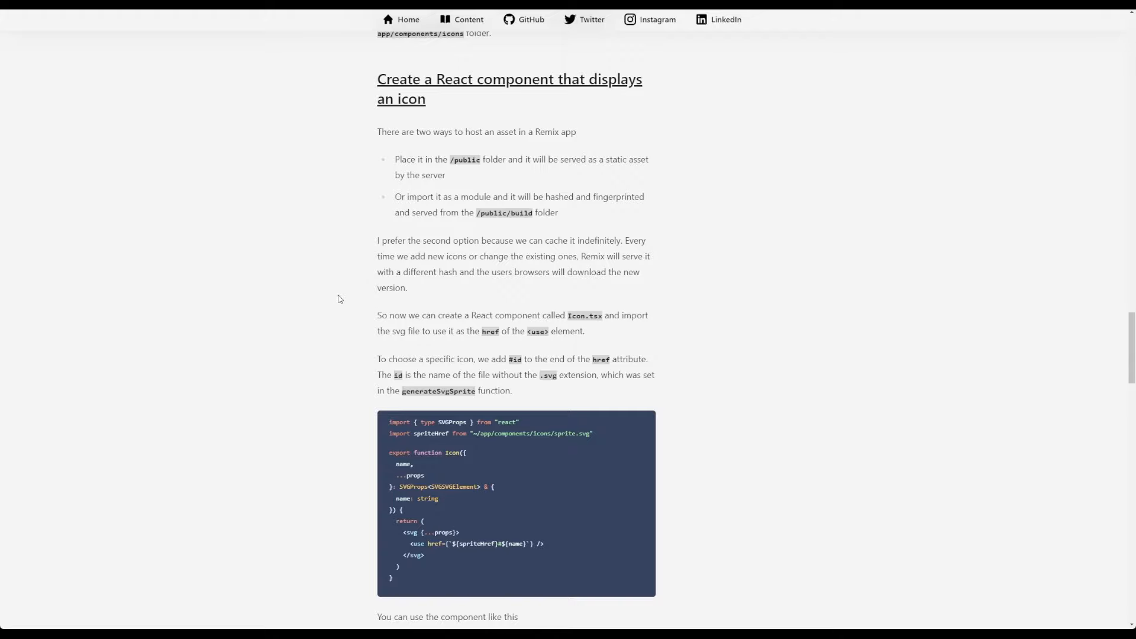
scroll(down, 3)
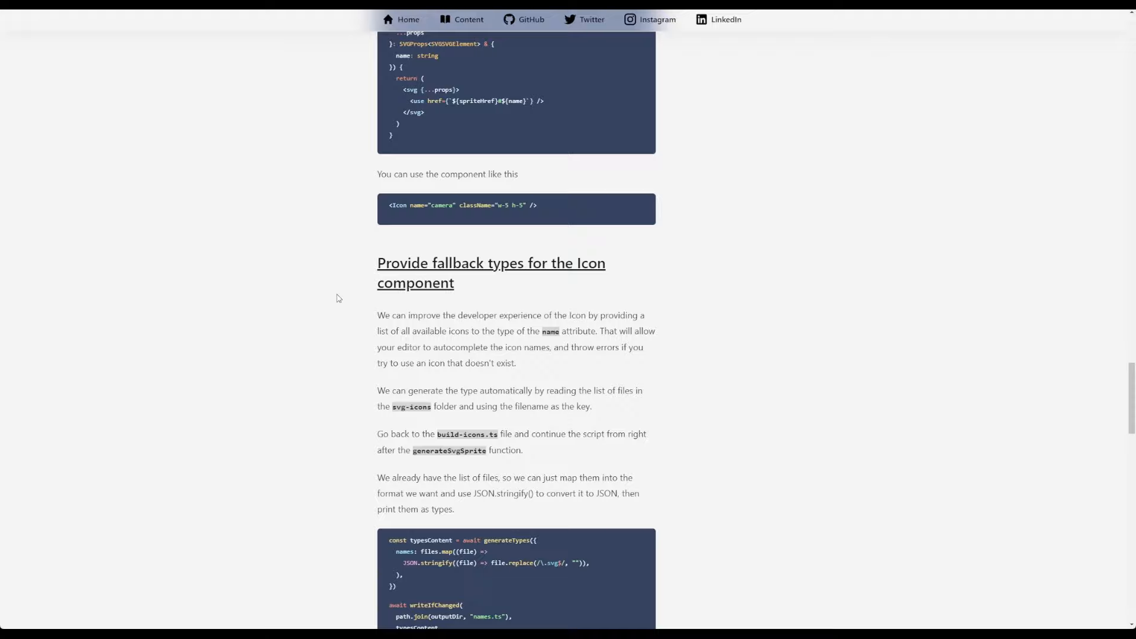
scroll(down, 3)
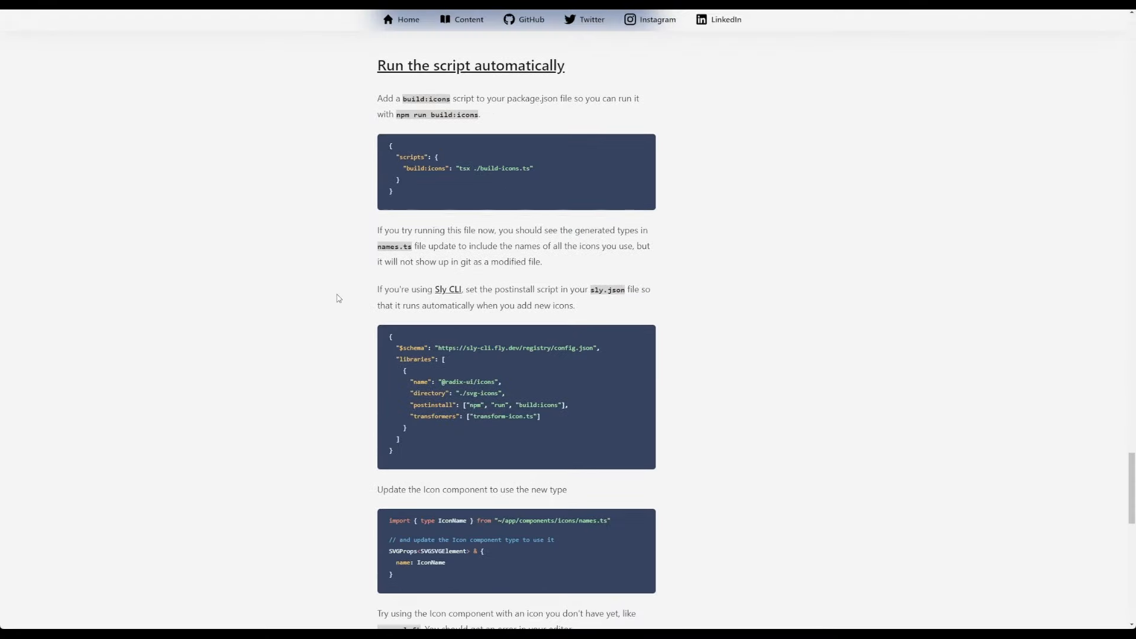
scroll(down, 3)
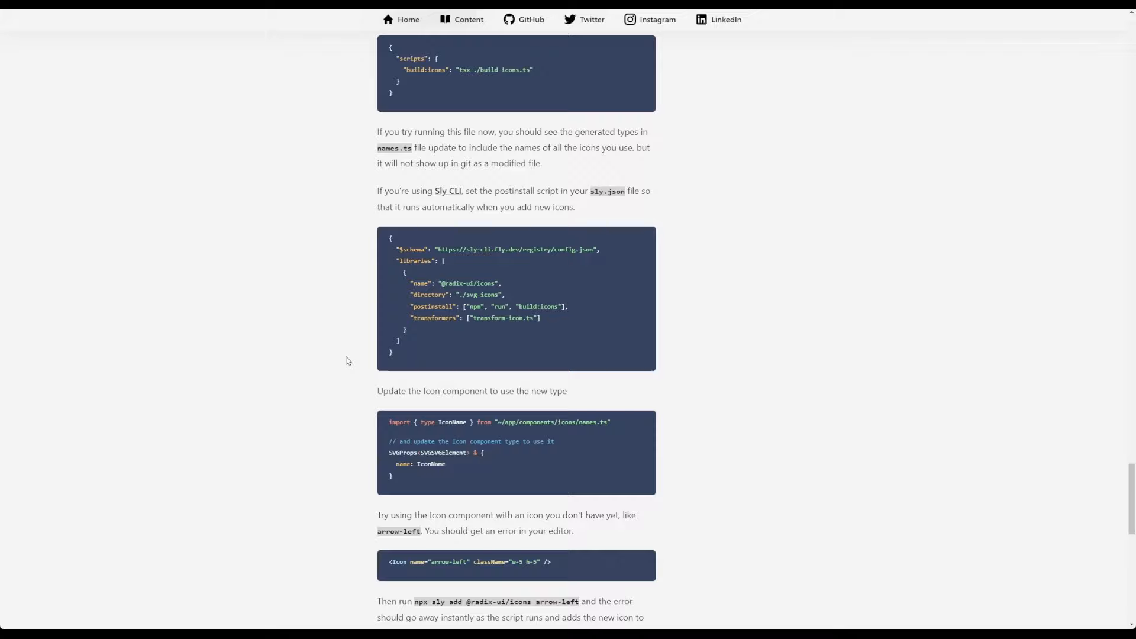
scroll(down, 3)
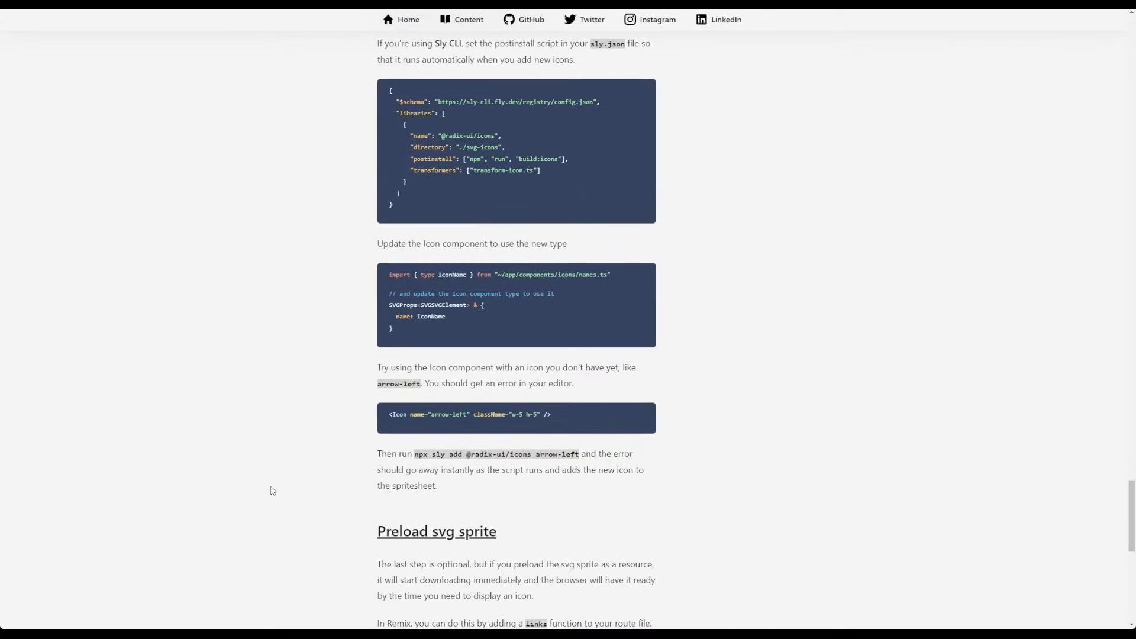
scroll(down, 3)
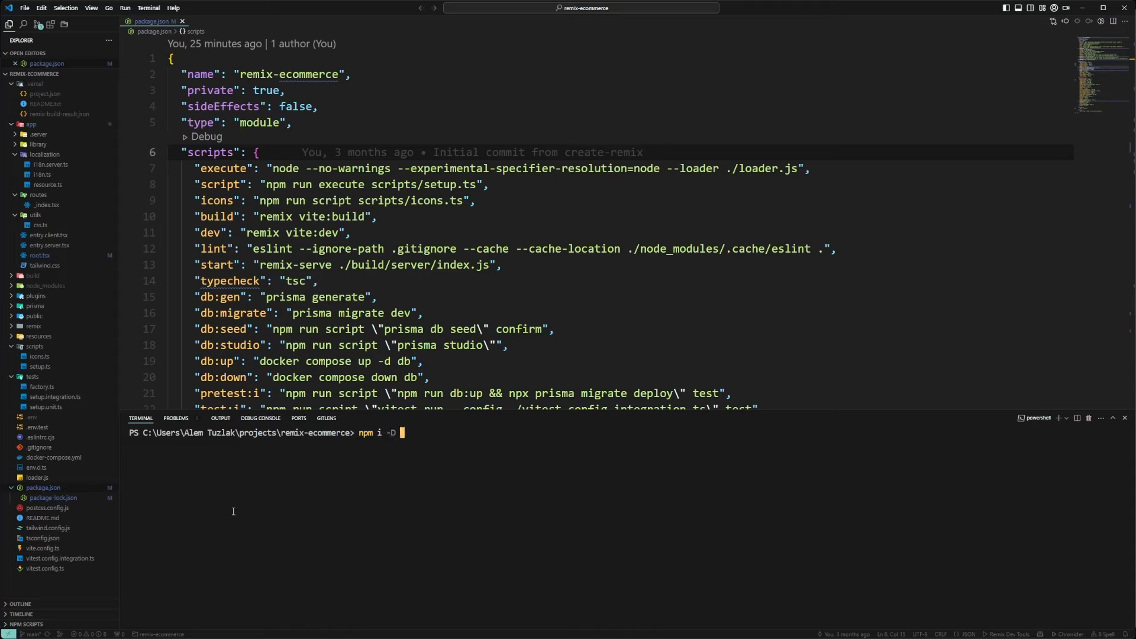
Run npm i -D vite-plugin-icons-spritesheet in the terminal to add it as a dev dependency.
text(vite-plugin-icons-spritesheet)
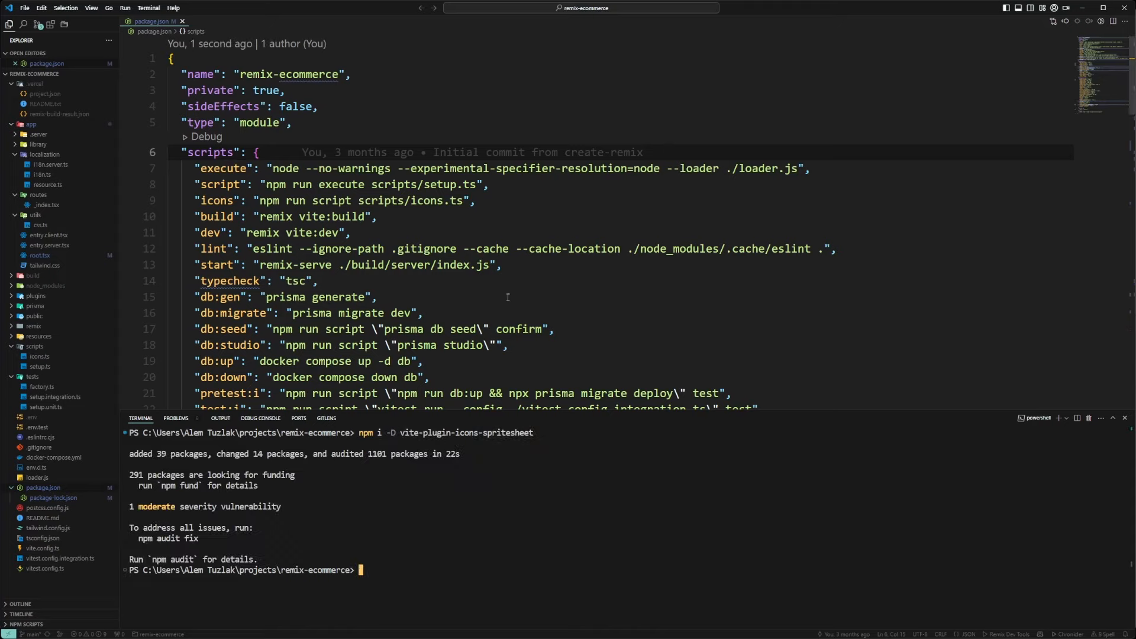
mouse_move(494, 296)
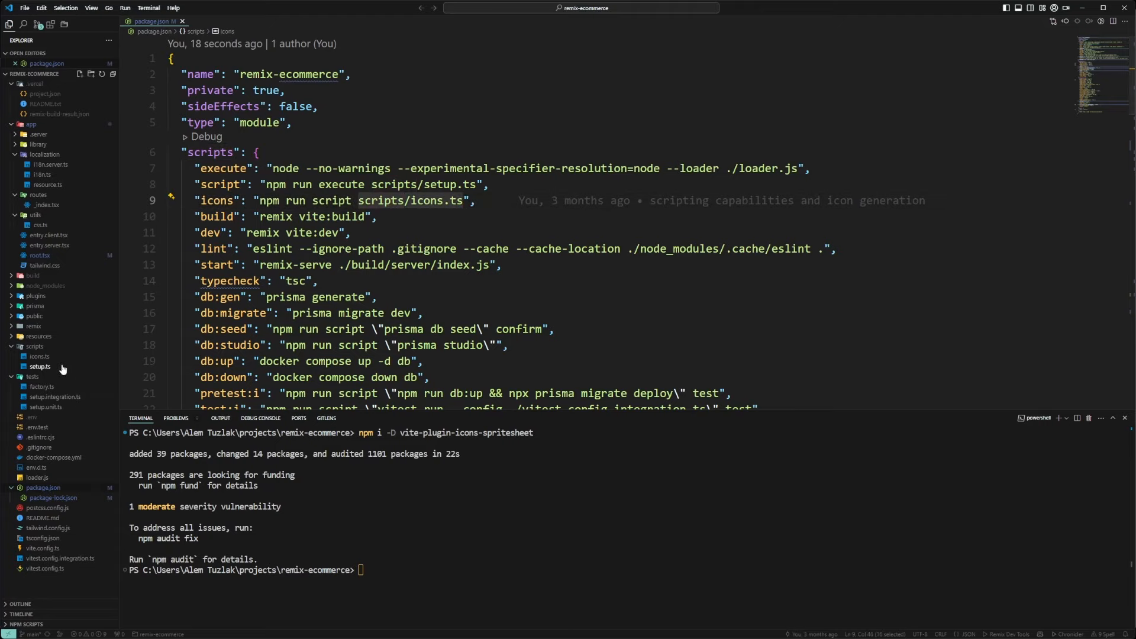
Review scripts/icons.ts through generateSvgSprite and generateTypes, then return to the file tree.
click(38, 366)
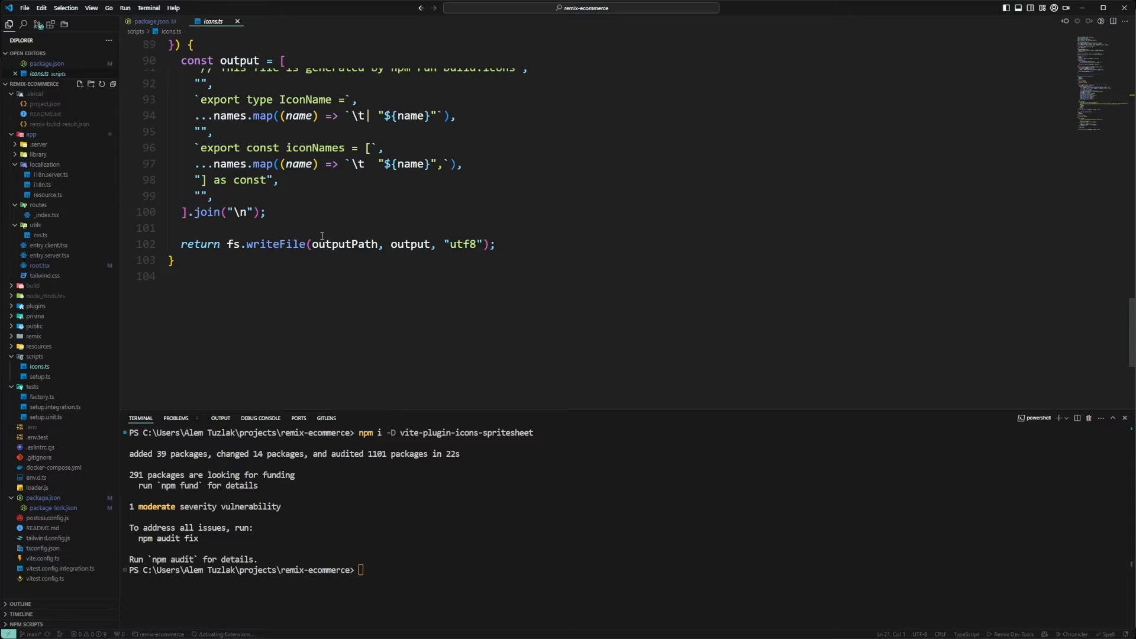
scroll(up, 3)
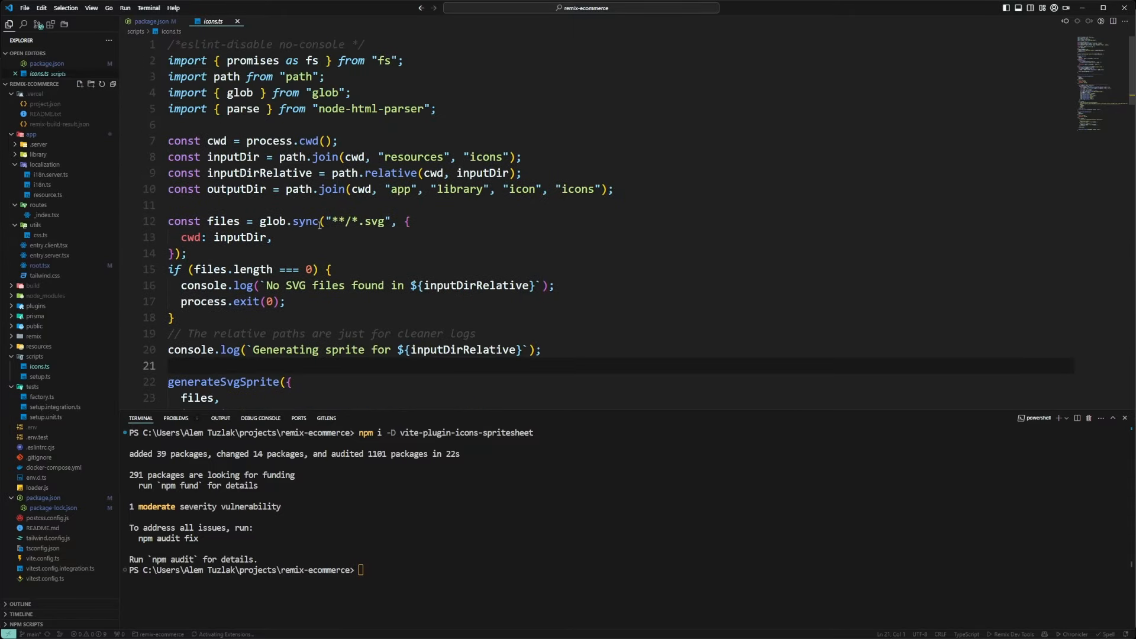
click(78, 24)
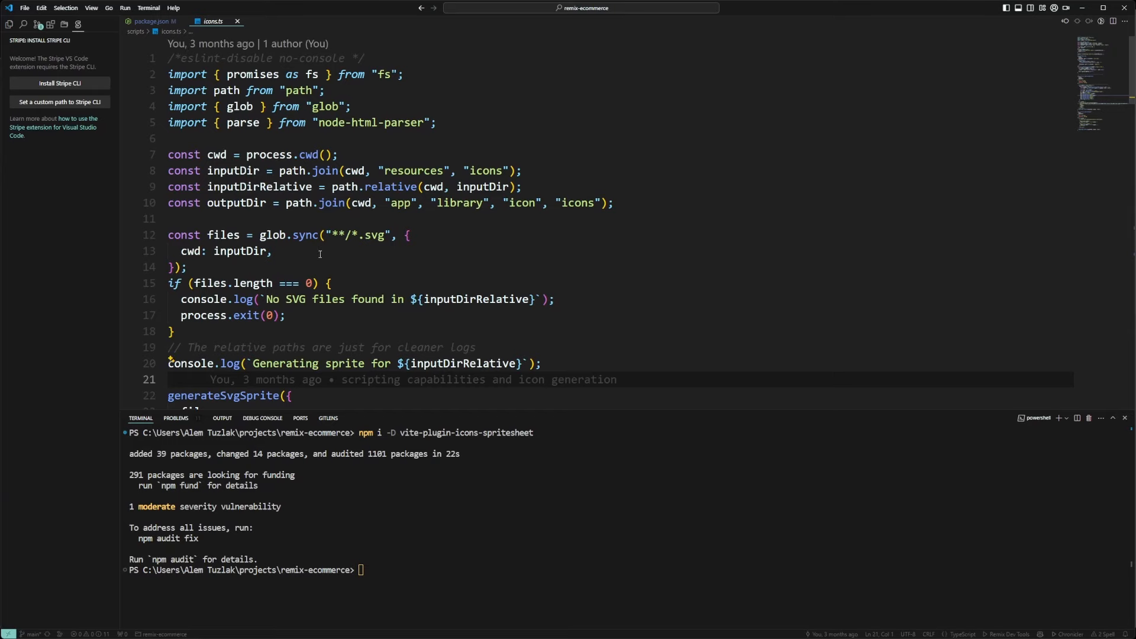
scroll(down, 3)
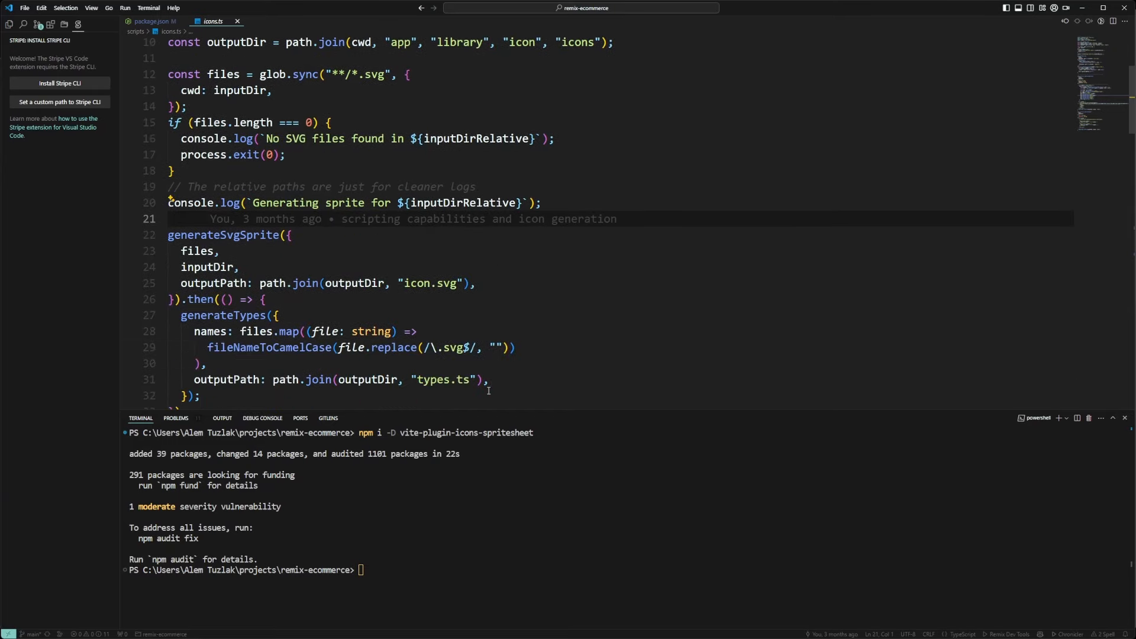
scroll(down, 3)
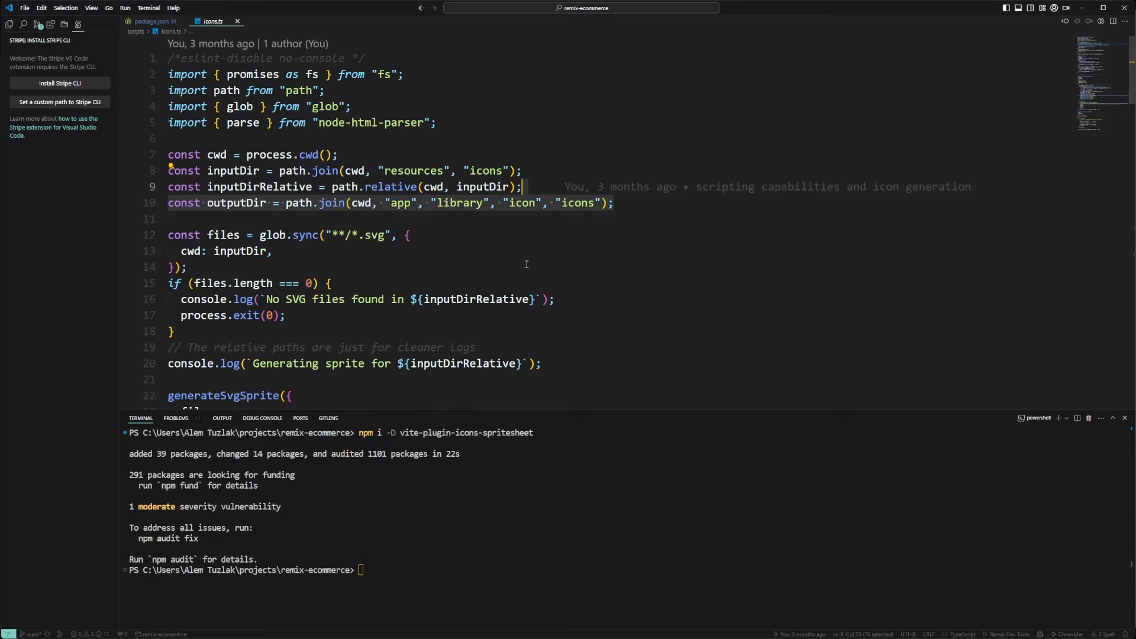
scroll(down, 3)
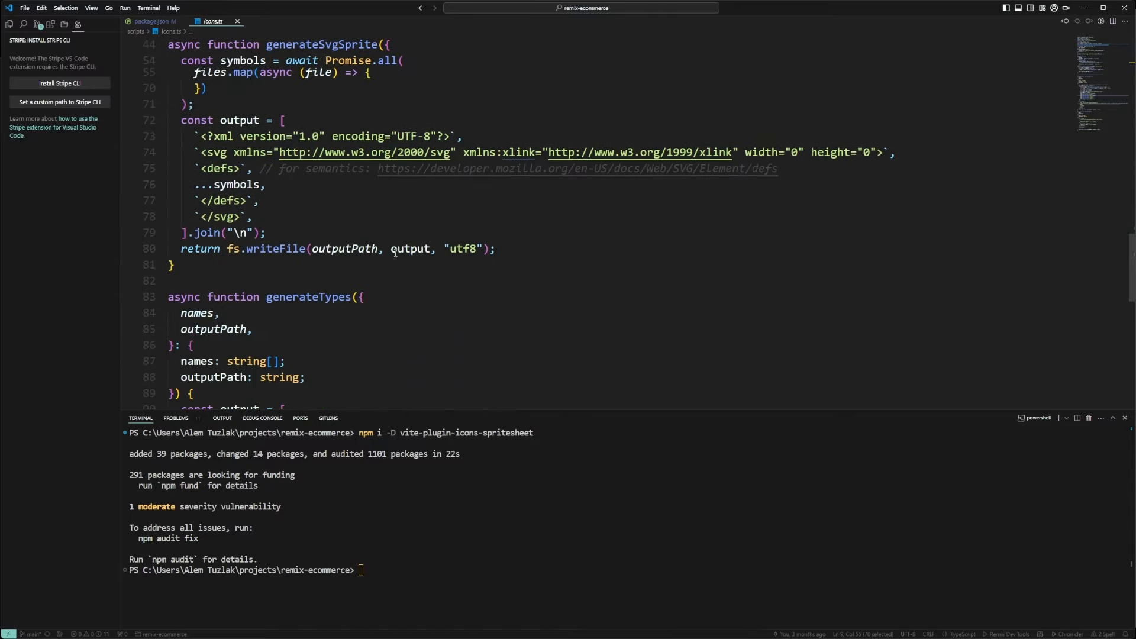
scroll(down, 3)
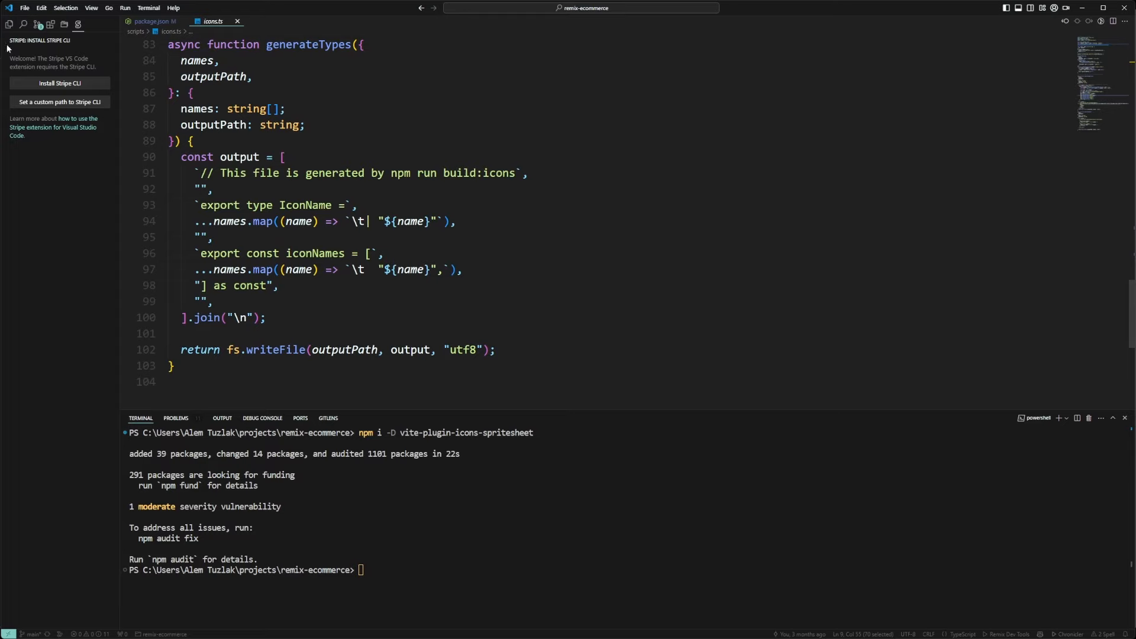
click(9, 24)
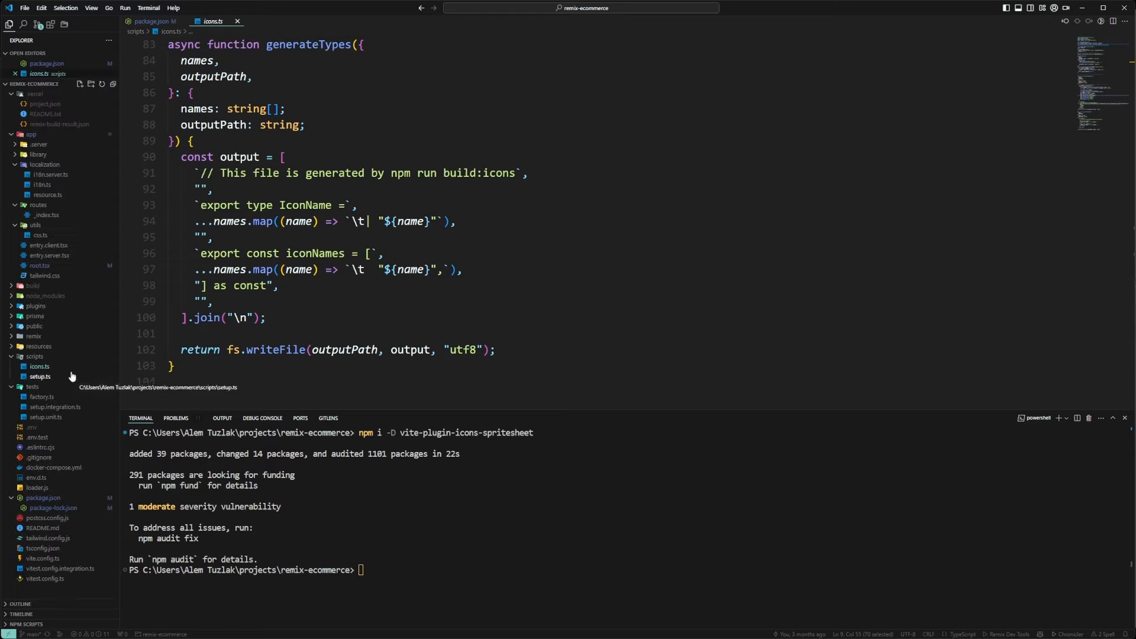
mouse_move(30, 135)
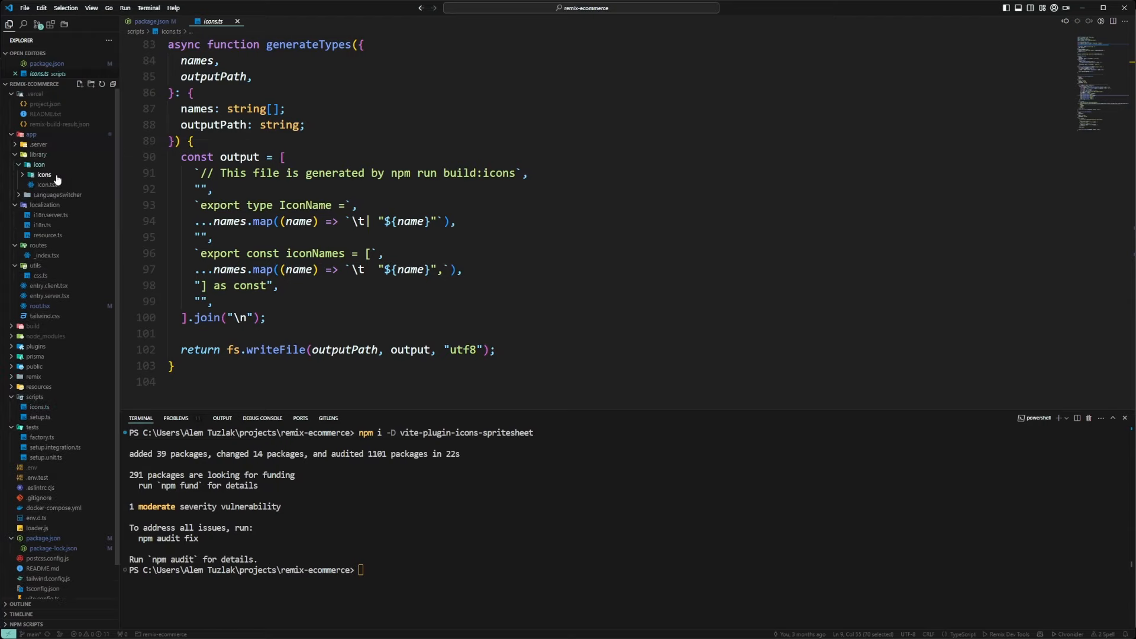
Expand app/library/icon/icons to reach the generated icon.svg sprite and types.ts.
click(51, 184)
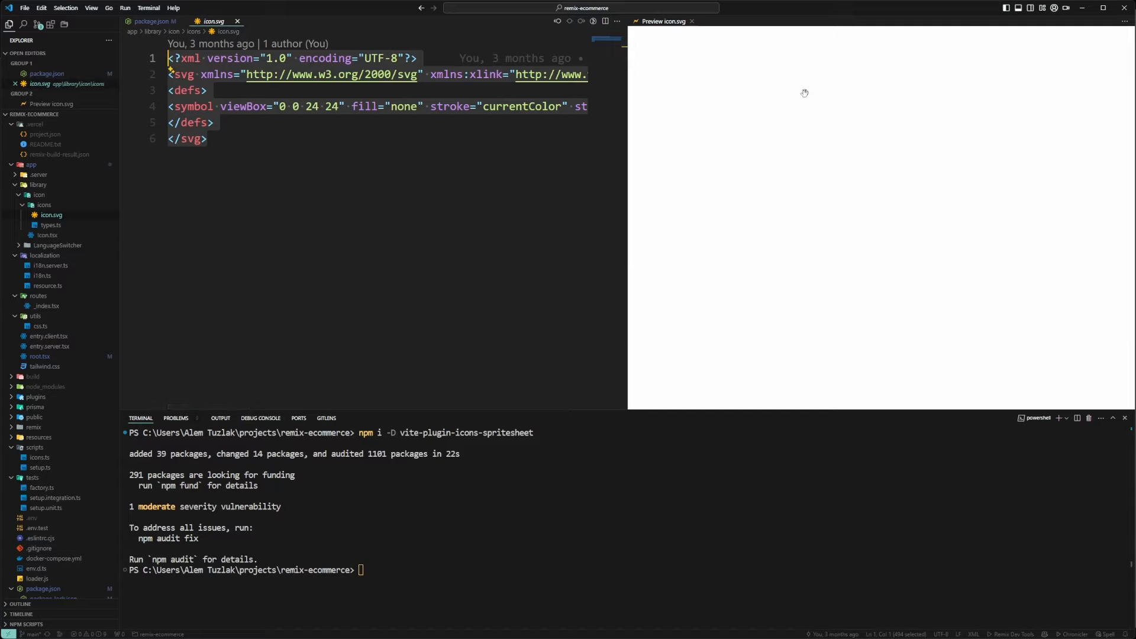
mouse_move(758, 93)
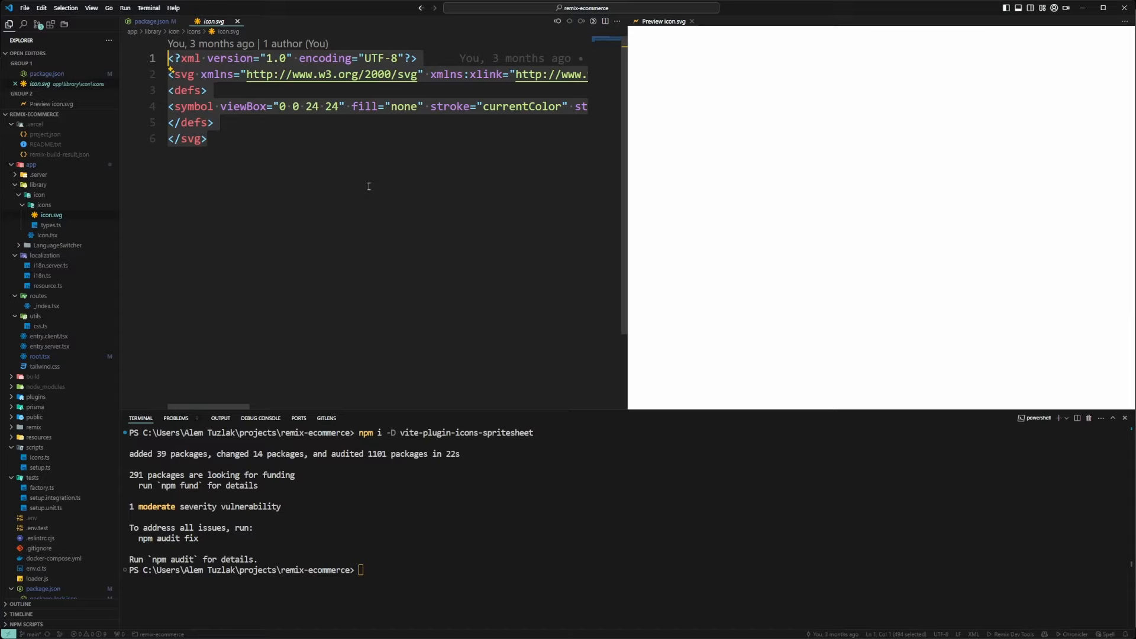
mouse_move(389, 163)
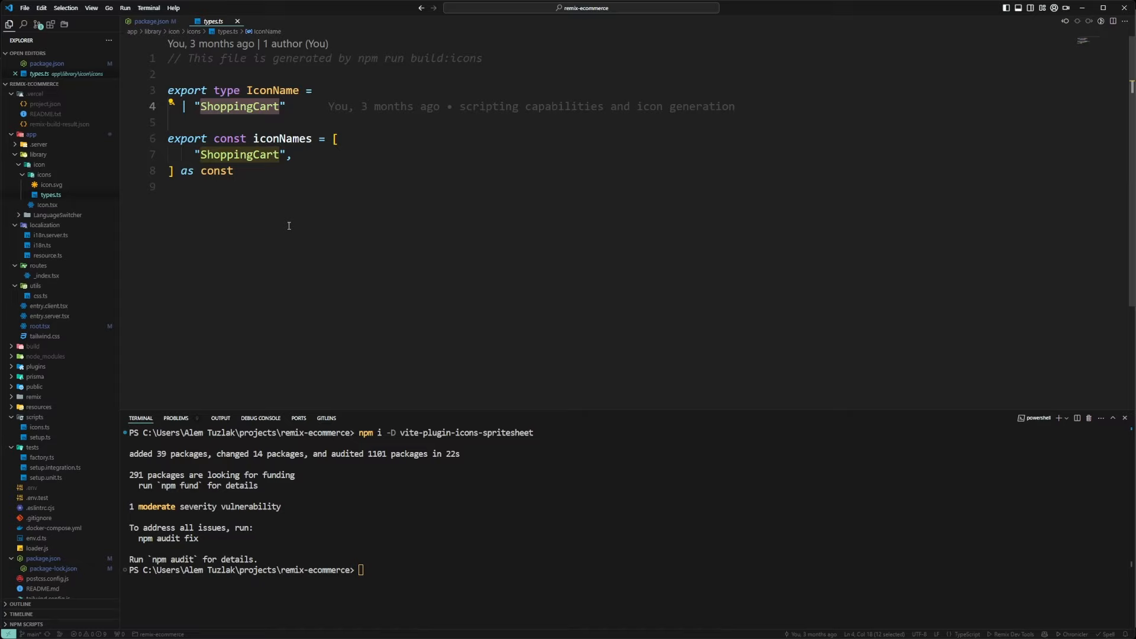
mouse_move(291, 224)
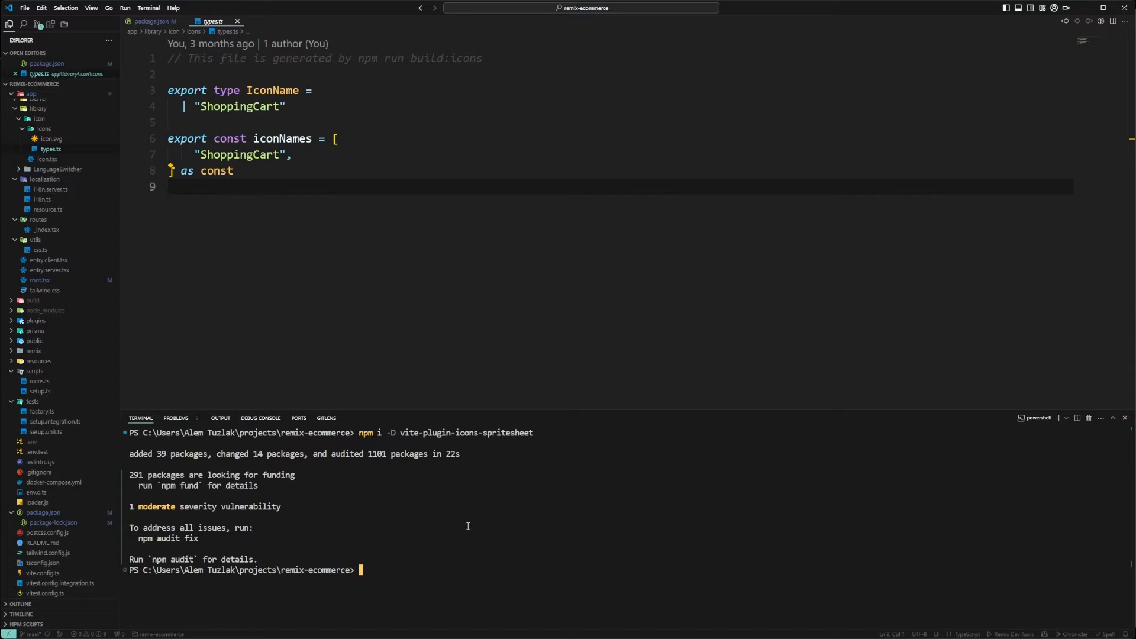
Run the icons script in the terminal and bring up vite.config.ts.
text(npm ru)
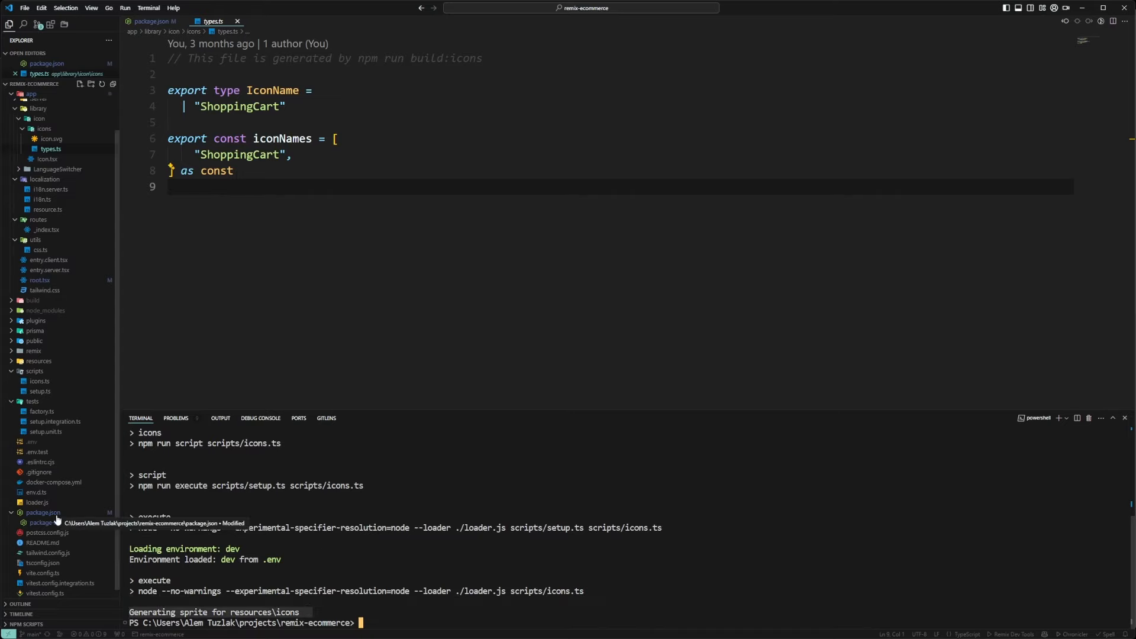
click(153, 22)
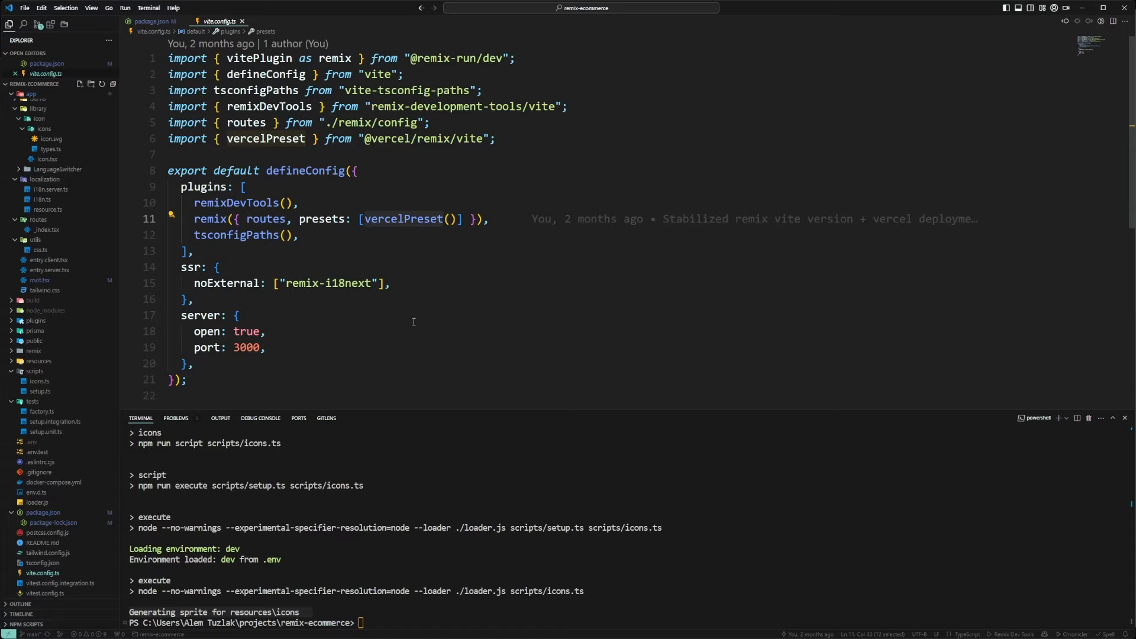
mouse_move(309, 192)
text(import)
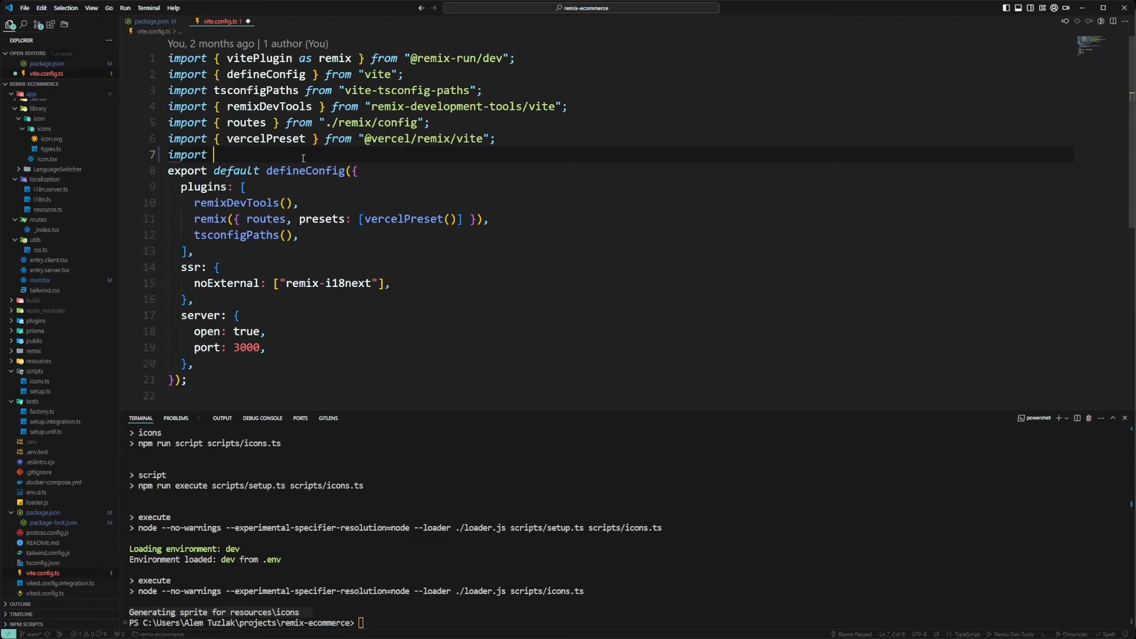
Import iconsSpritesheet from vite-plugin-icons-spritesheet and add it to the Vite plugins list.
text({ VitePreset } from "@vercel/remix";)
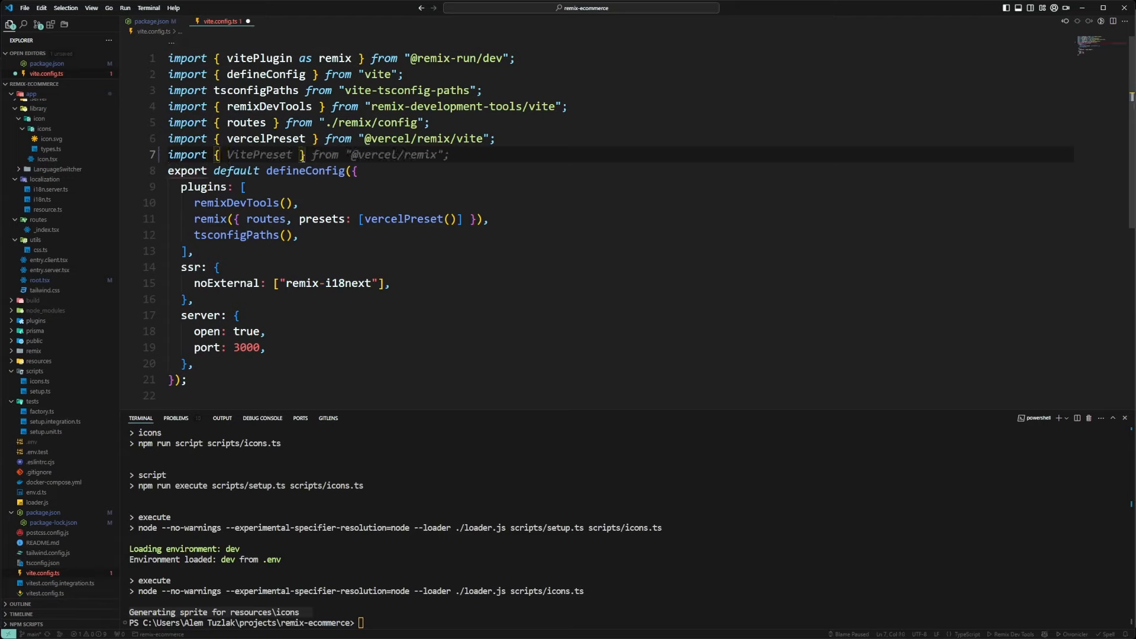
text(iconsSpritesheet)
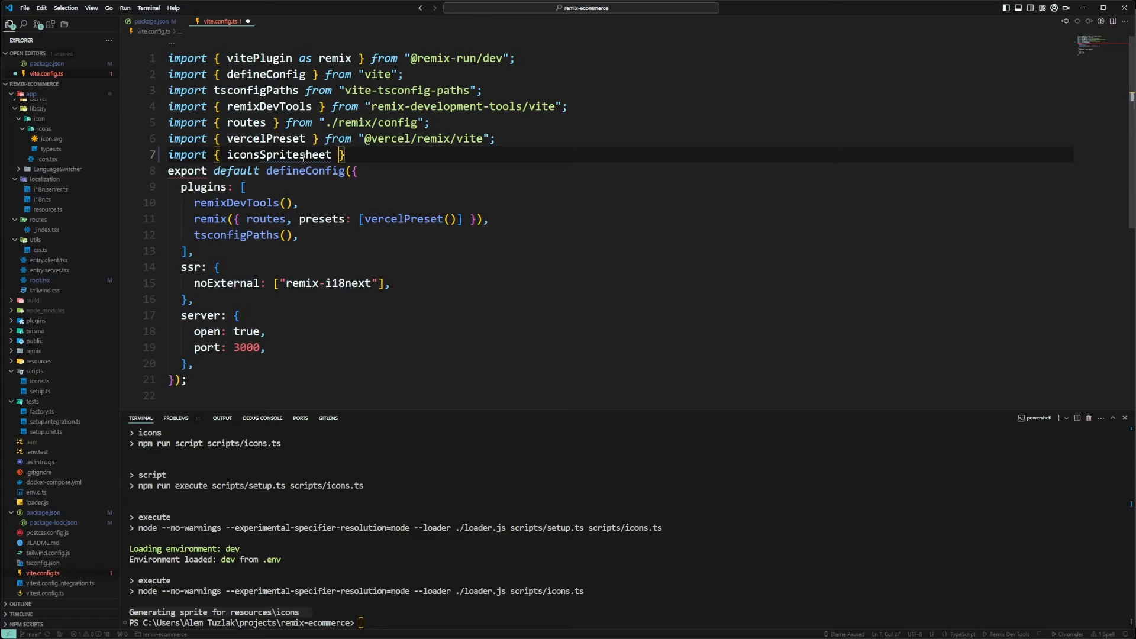
text(from "vite-plugin-icons-spritesheet";)
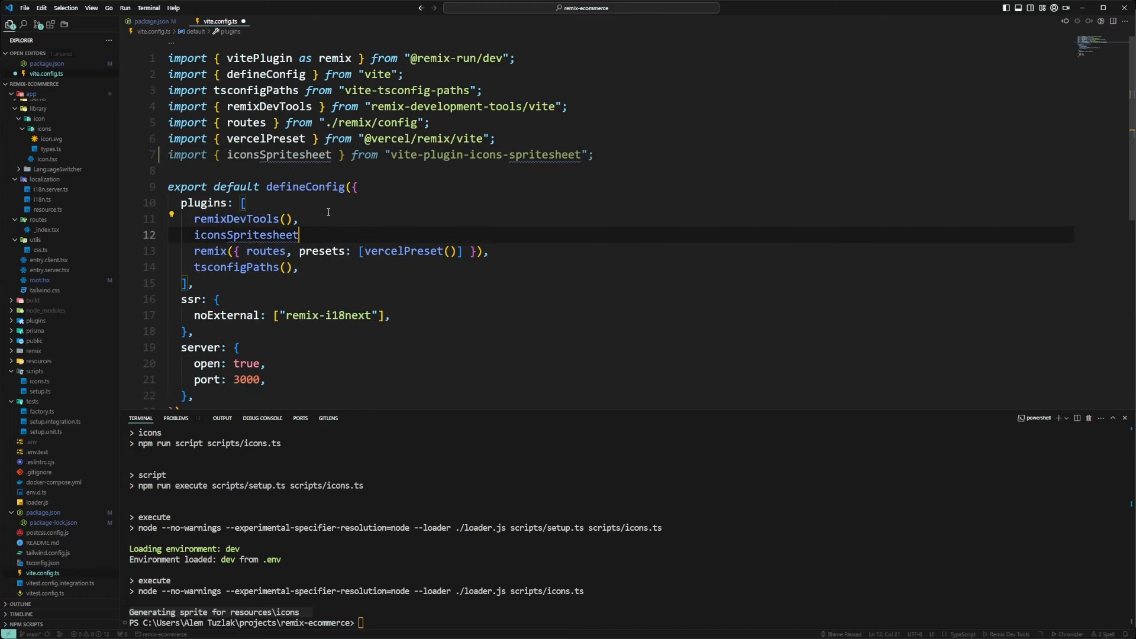
text(({}))
text(inputDir: "/res)
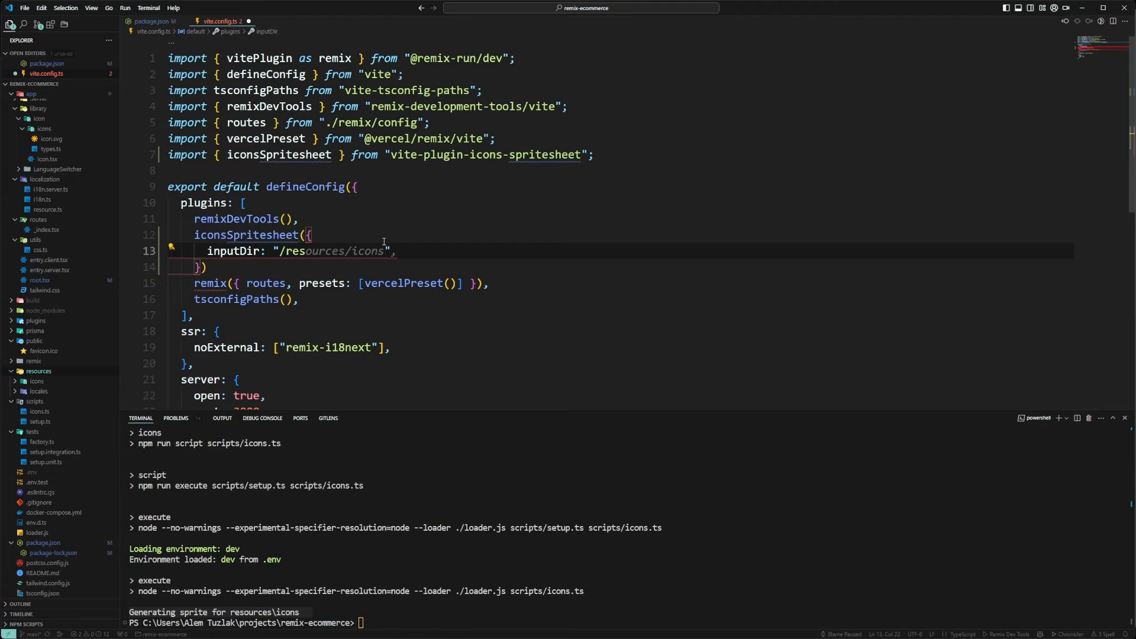
Configure the plugin with resources/icons input, output folder, withTypes and icon.svg fileName, then start yarn dev.
text(outputDir: "/resources/icons",)
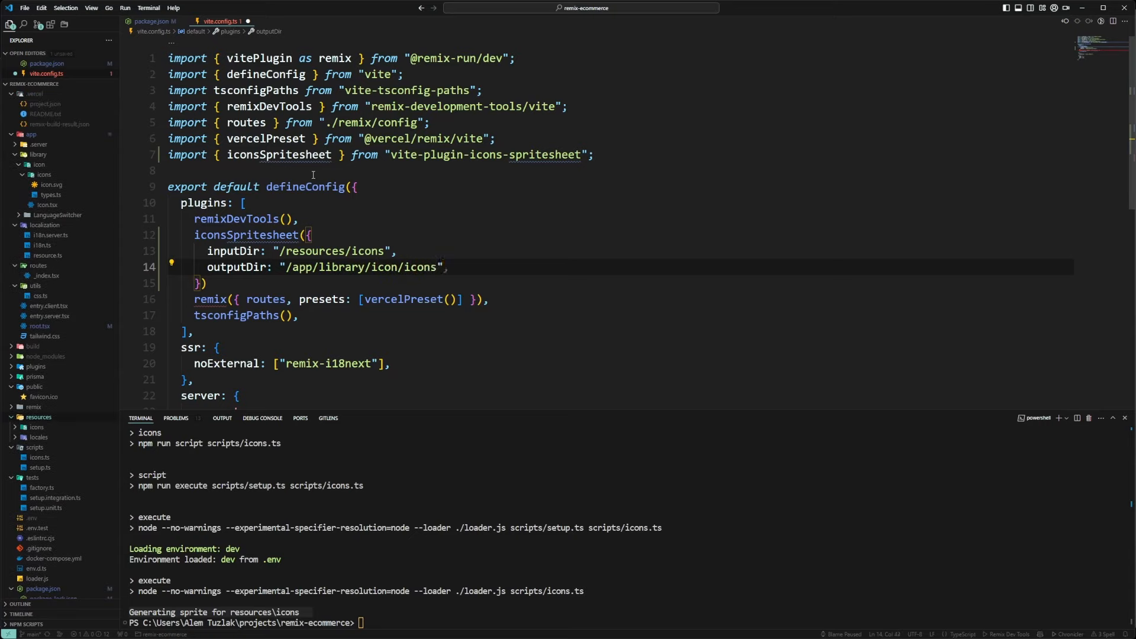
text(withTypes: true,)
text(n)
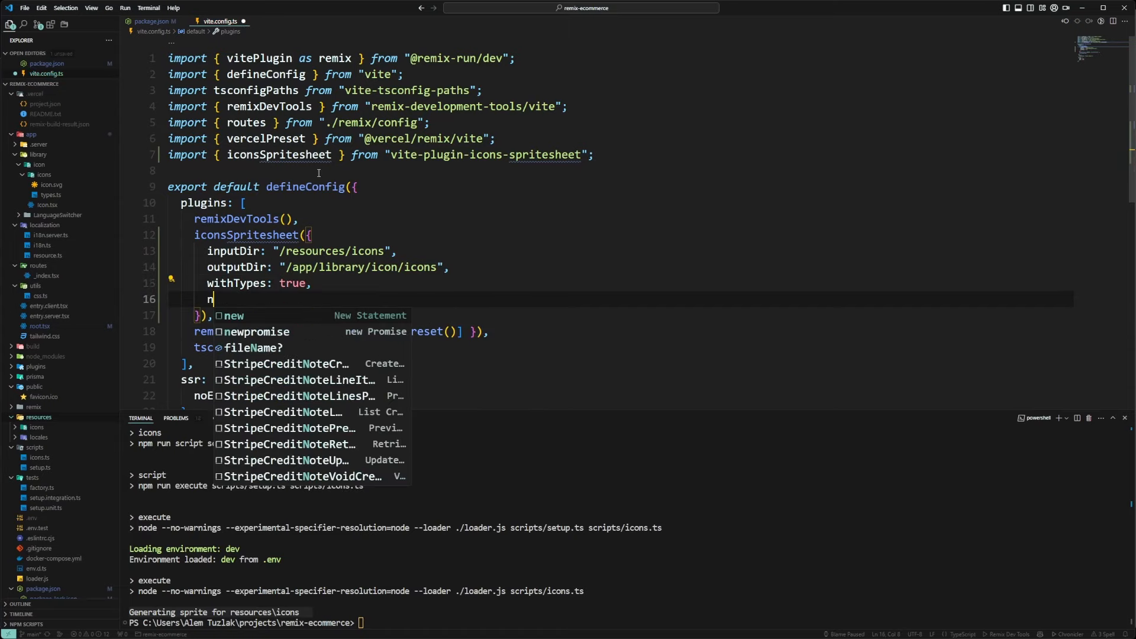
text(fileName: "icons",)
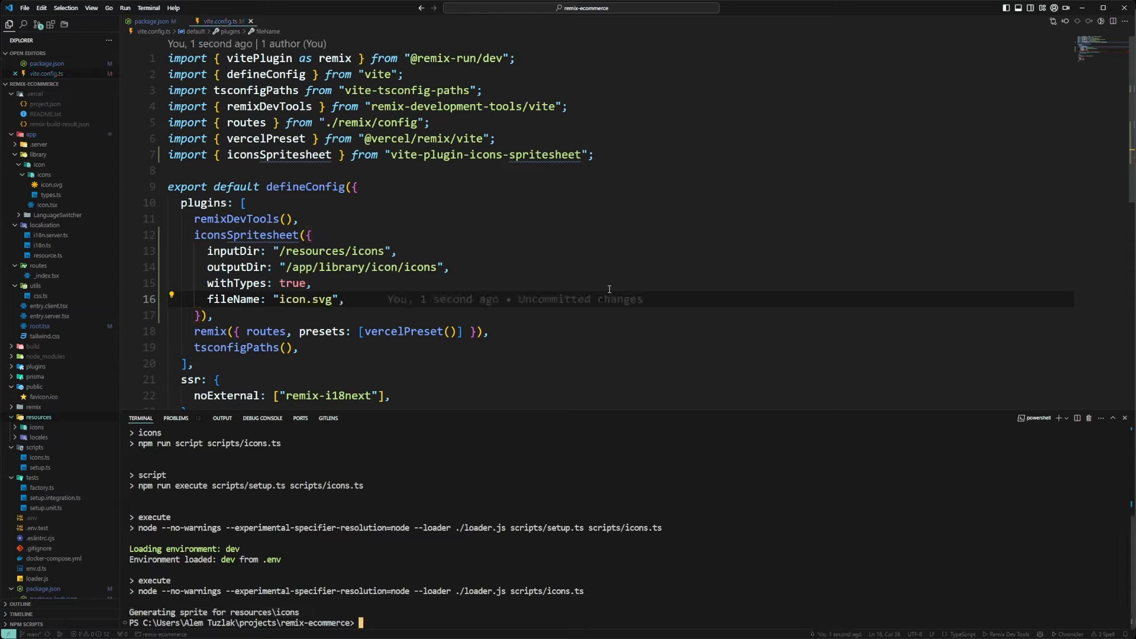
text(yarn dev)
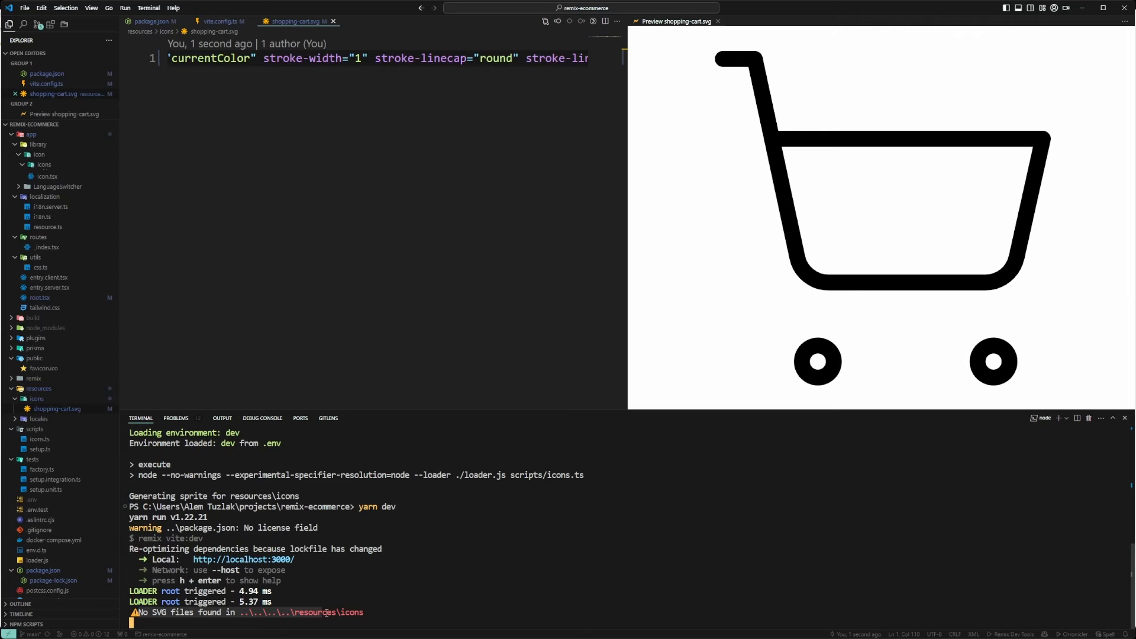
Make inputDir "./resources/icons" and outputDir "./app/library/icon/icons" relative so the dev server regenerates the sprite.
double_click(327, 612)
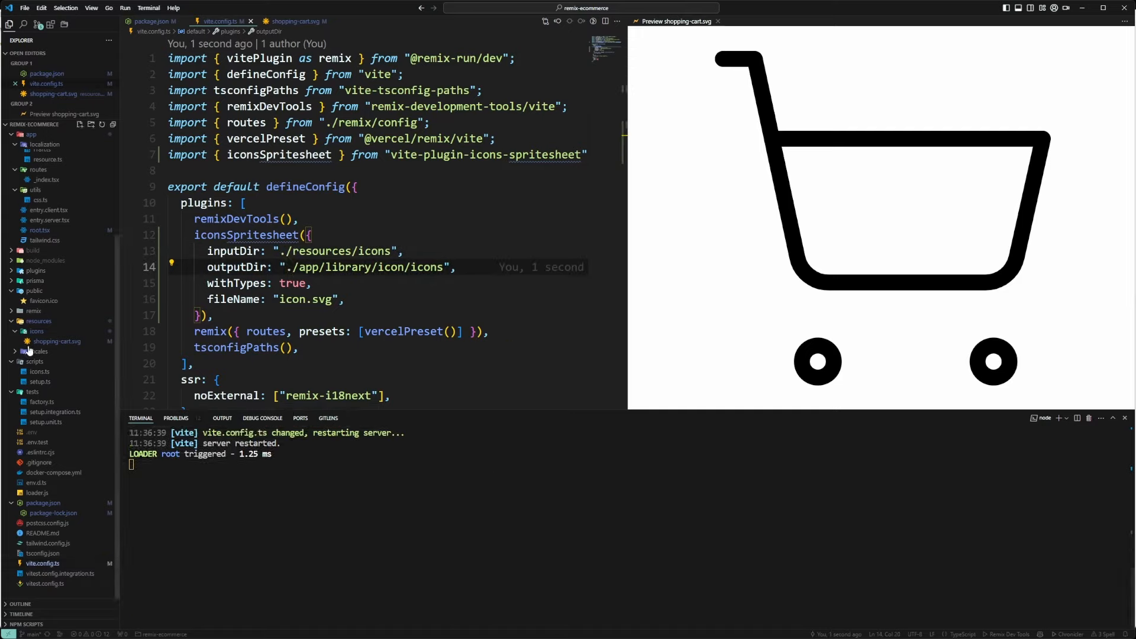
click(294, 21)
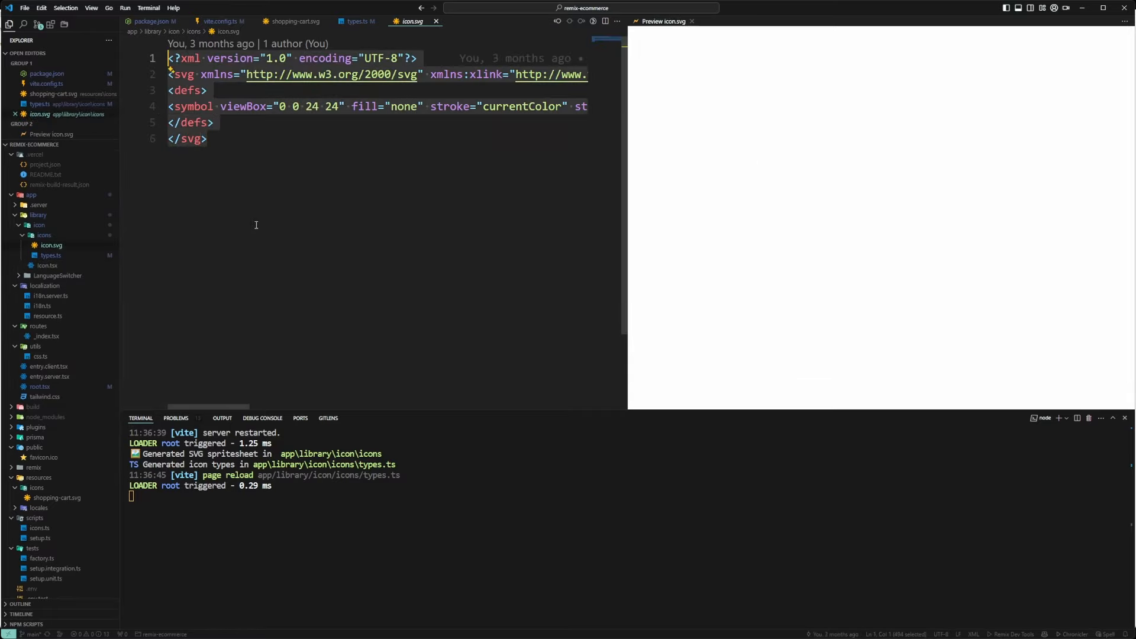
Create plus.svg in resources/icons with Lucide plus markup and check icon.svg now holds ShoppingCart and plus.
right_click(37, 331)
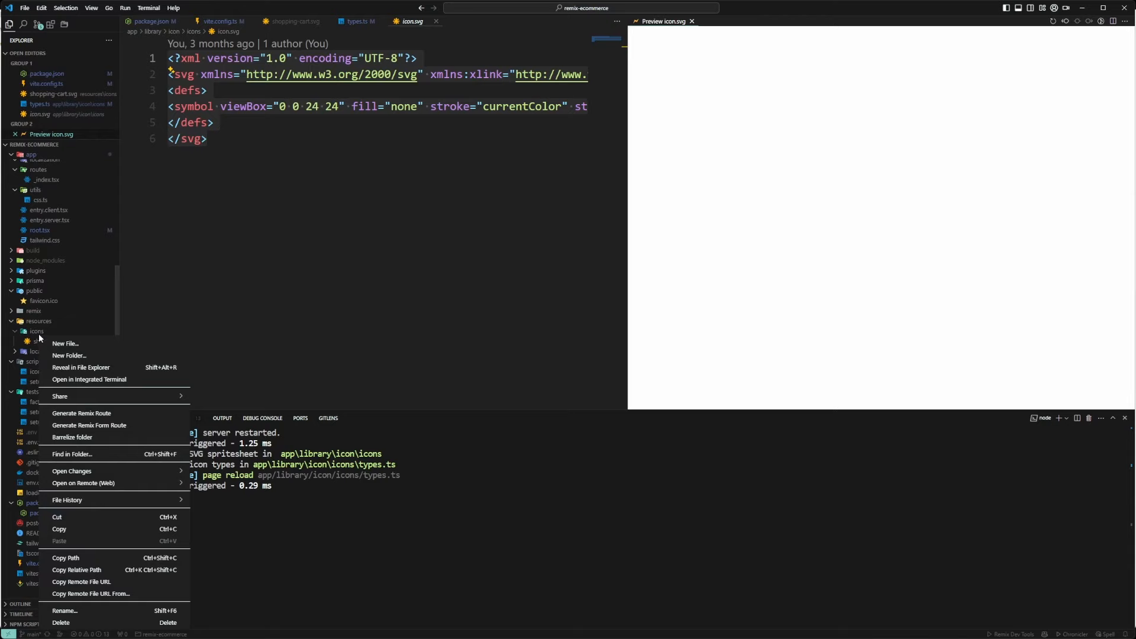
click(64, 343)
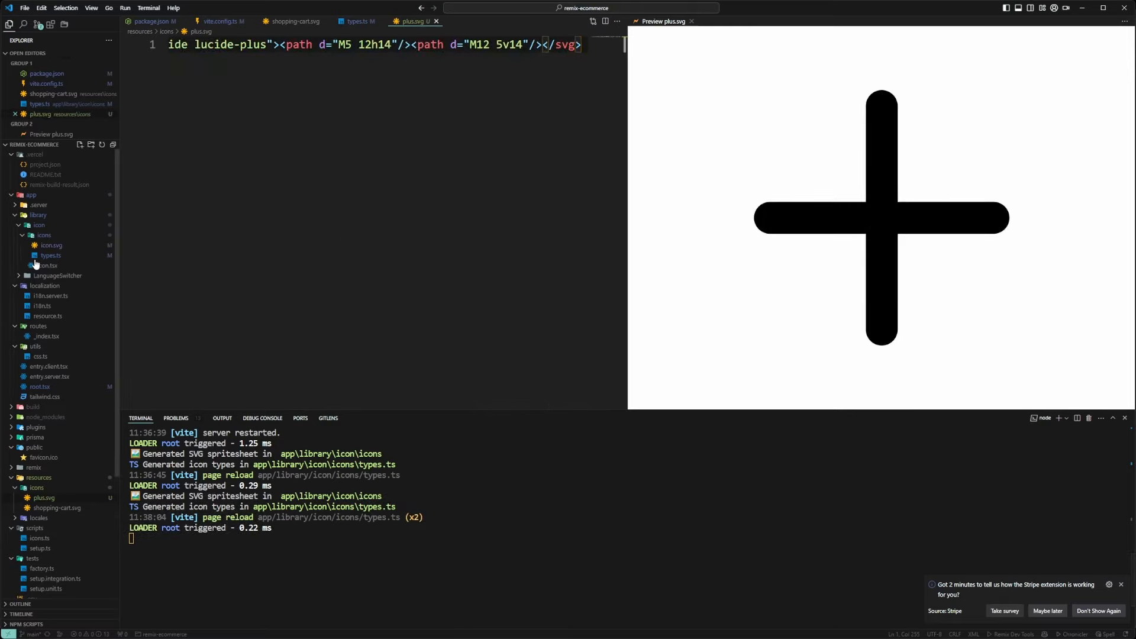
click(353, 21)
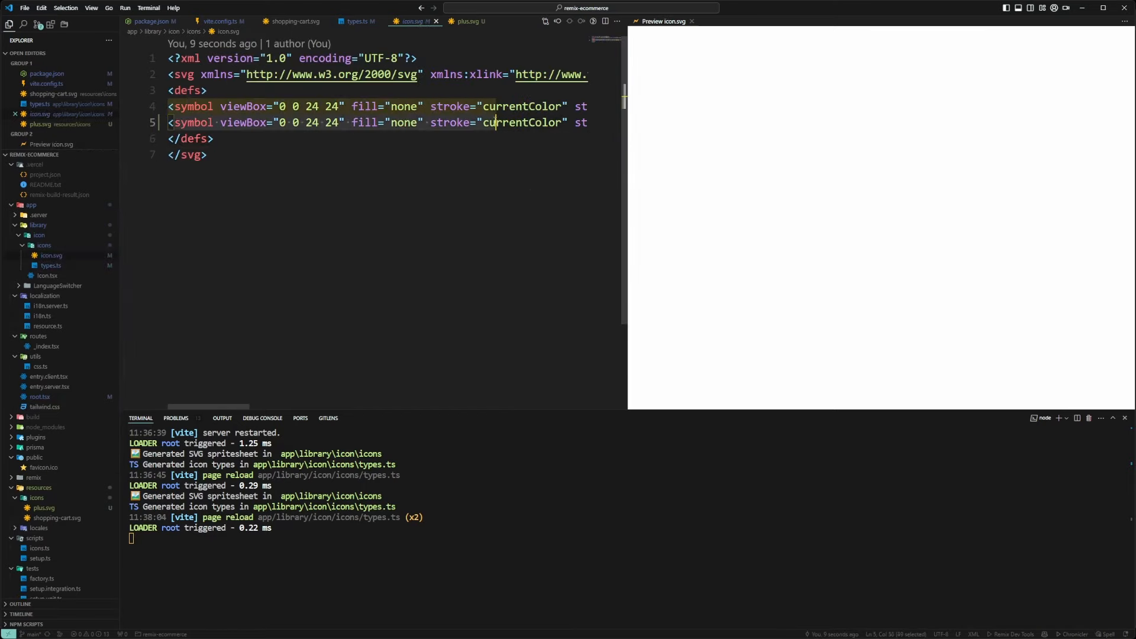
click(466, 21)
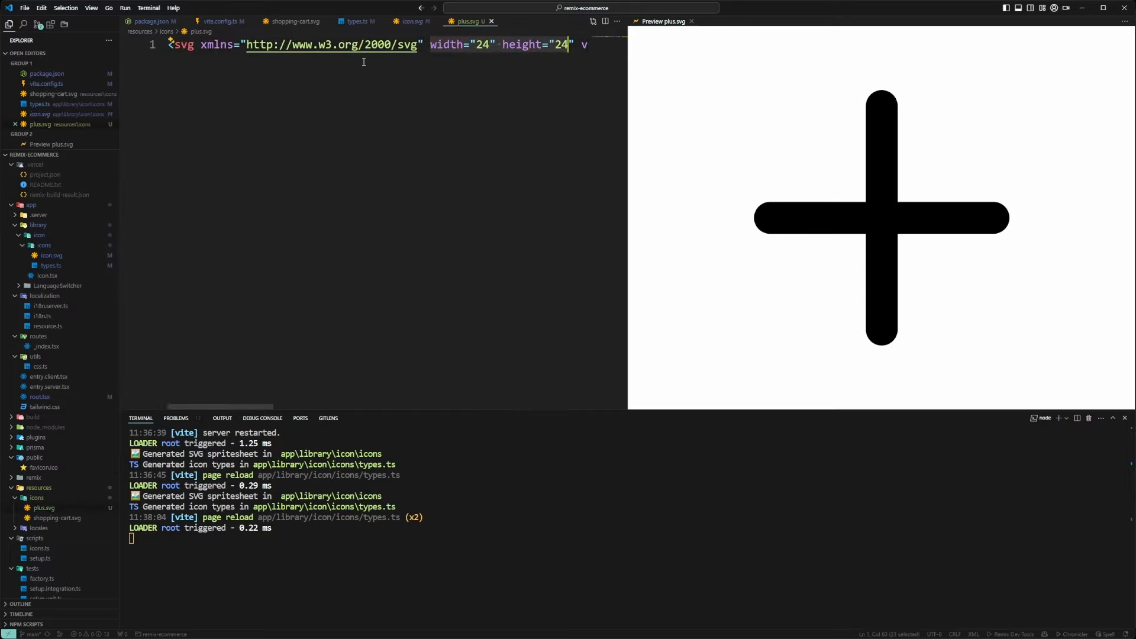
text(viewBox="0 0 24 24" fill="none" stroke="currentColor" st)
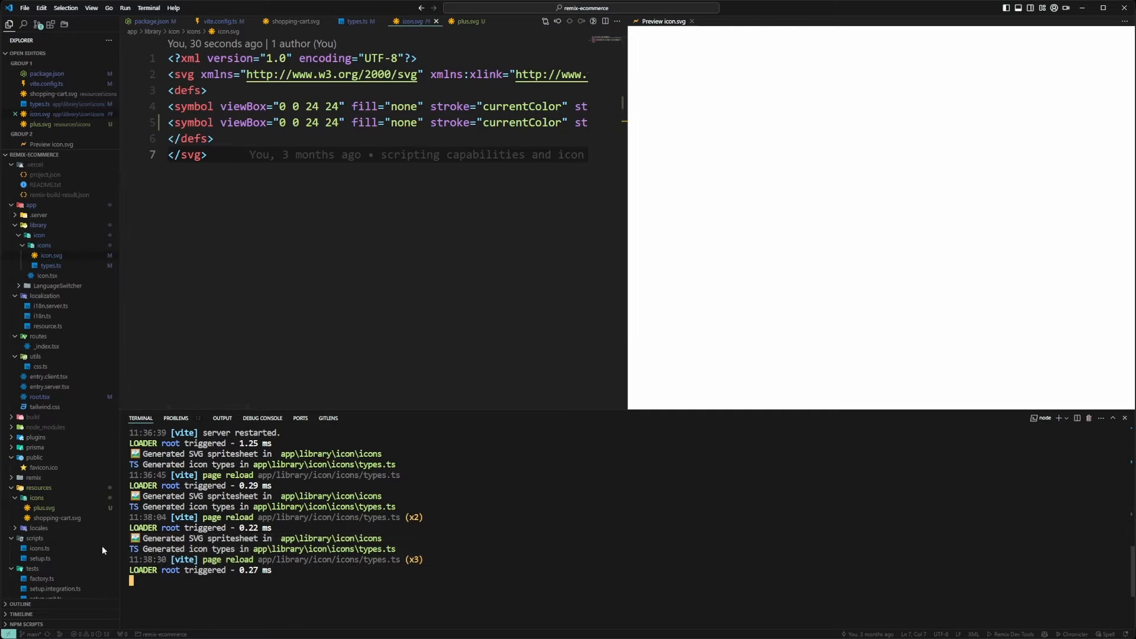
click(467, 21)
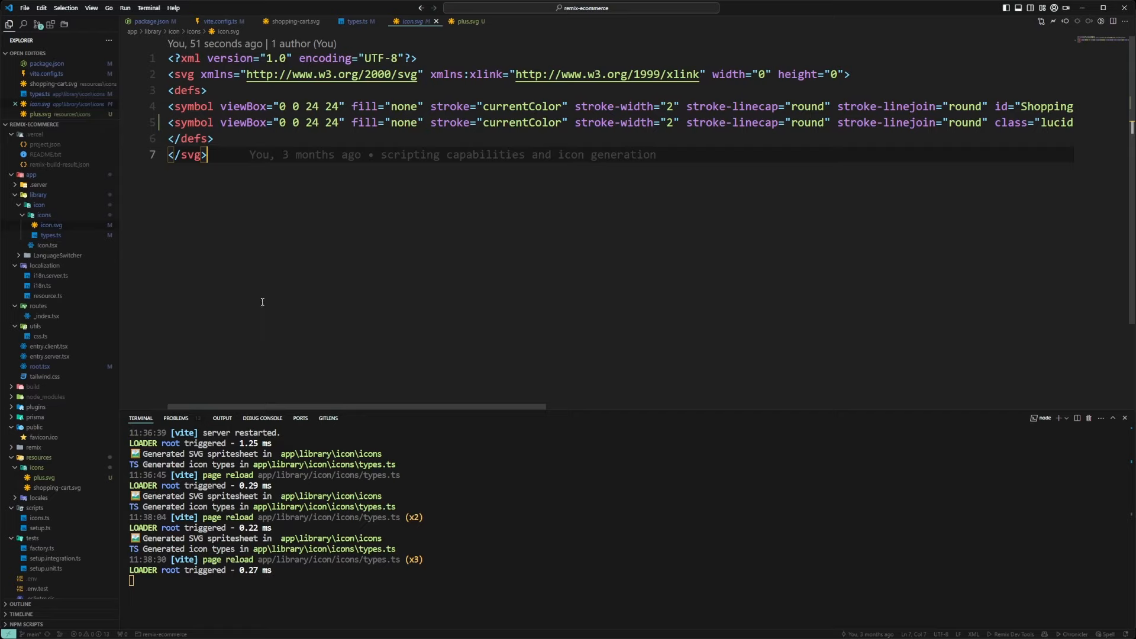
mouse_move(263, 296)
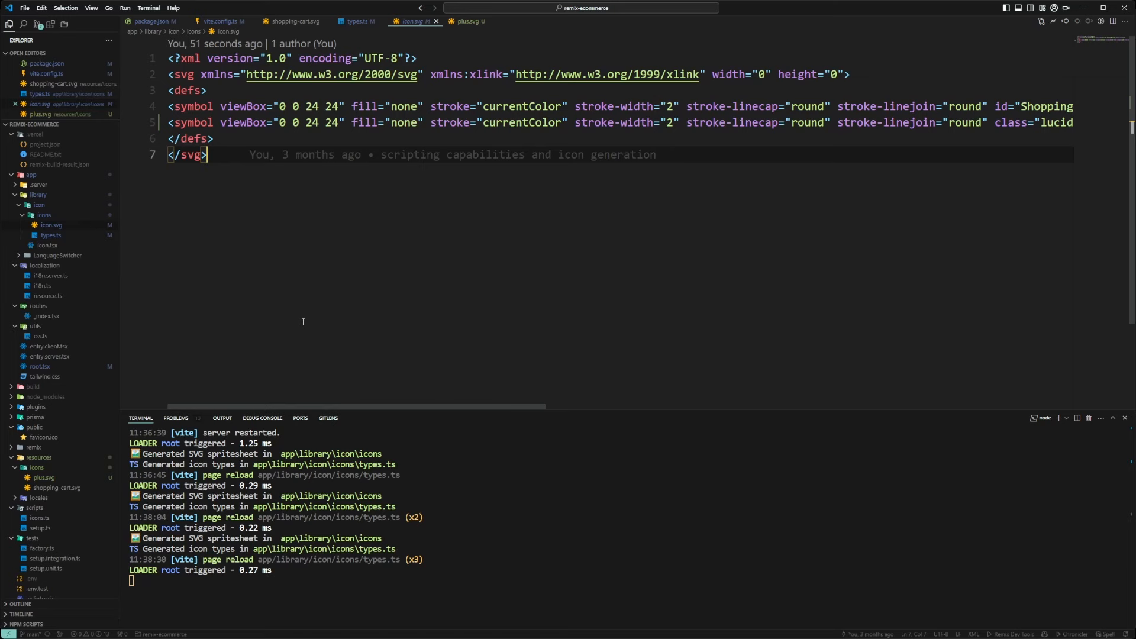
In root.tsx import sprite from icon.svg?url and preload it as an image/svg+xml link.
click(38, 367)
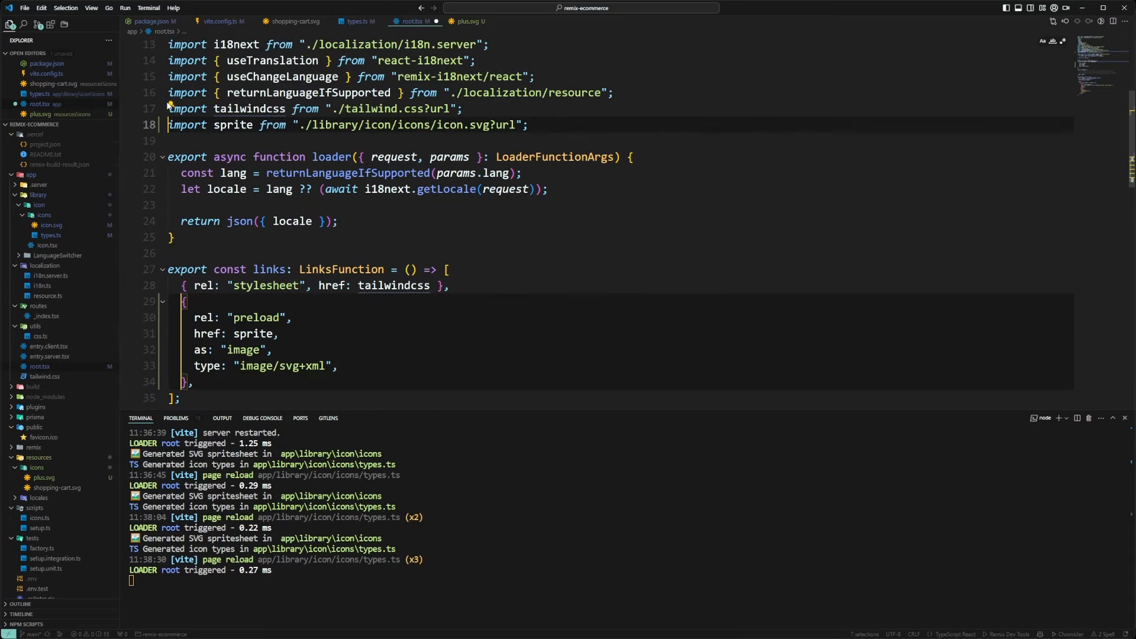
click(238, 125)
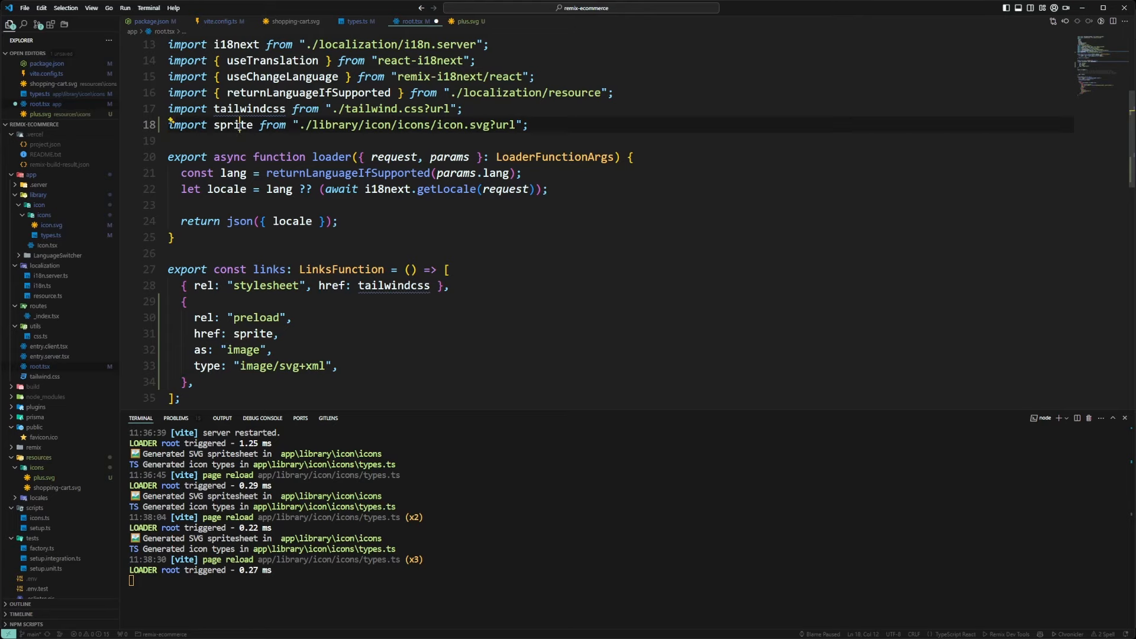
double_click(233, 124)
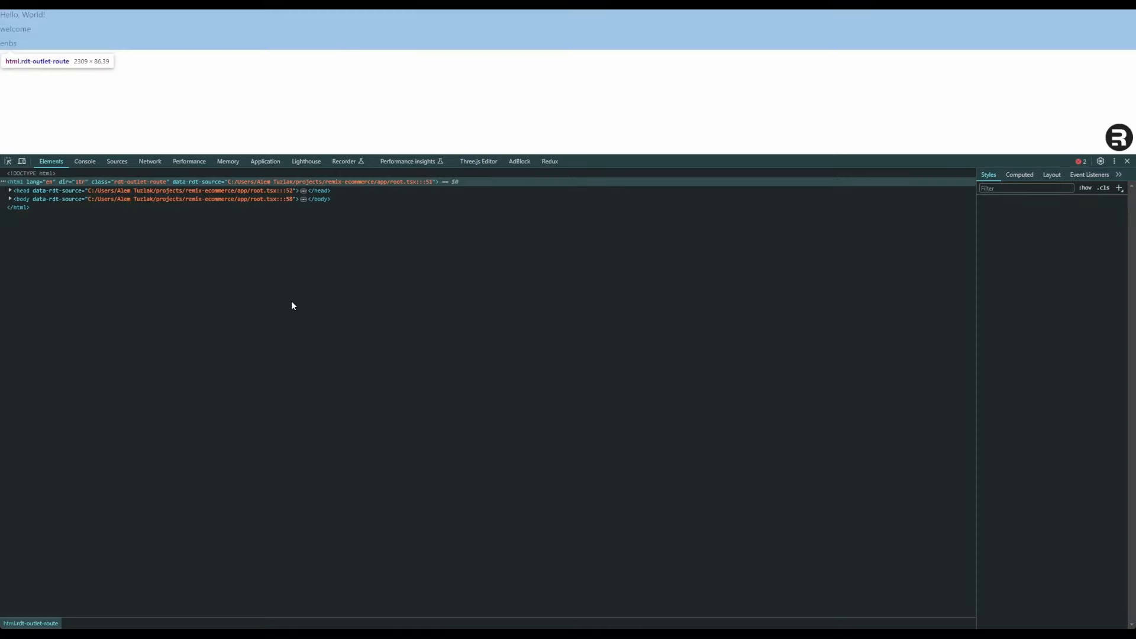
Show the page's network requests, including the icon.svg?url sprite loaded from root.tsx.
click(149, 161)
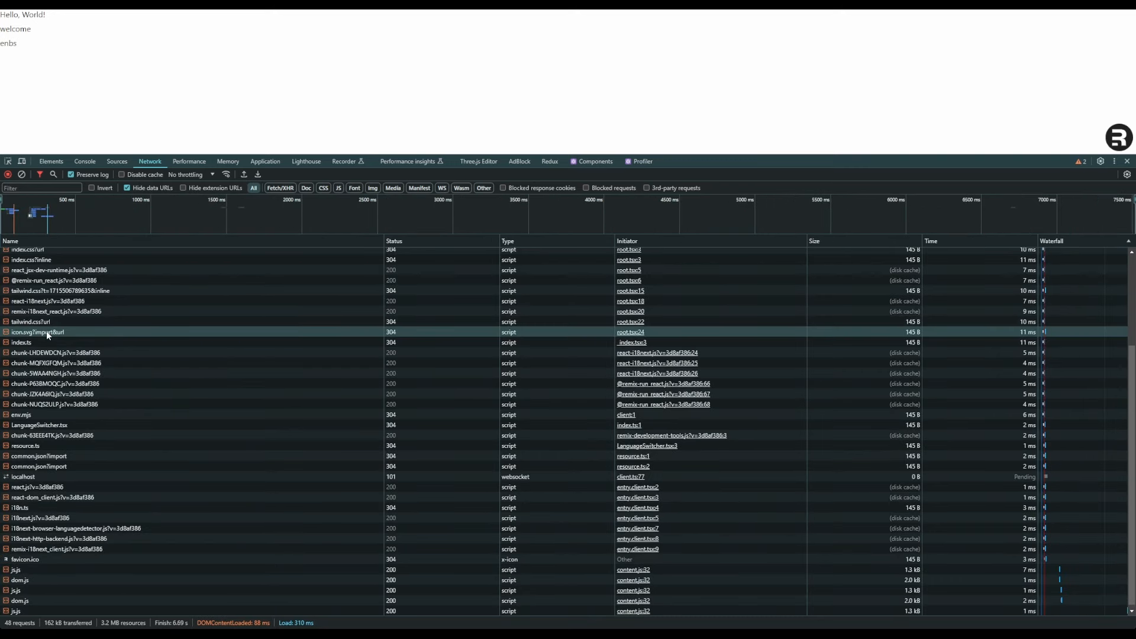
mouse_move(908, 339)
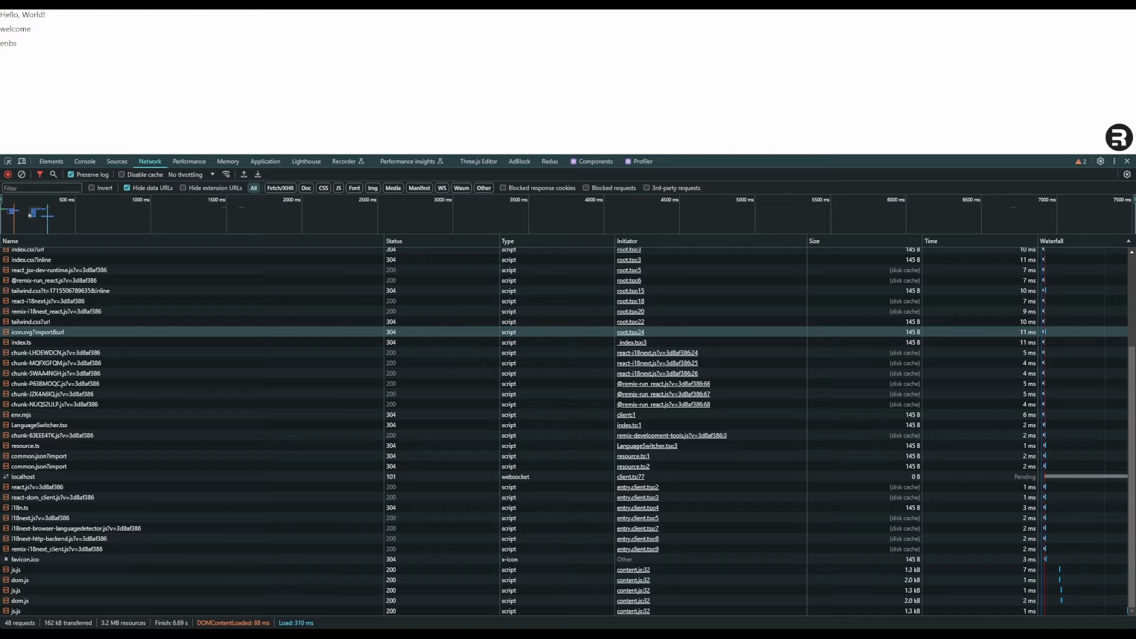
mouse_move(86, 334)
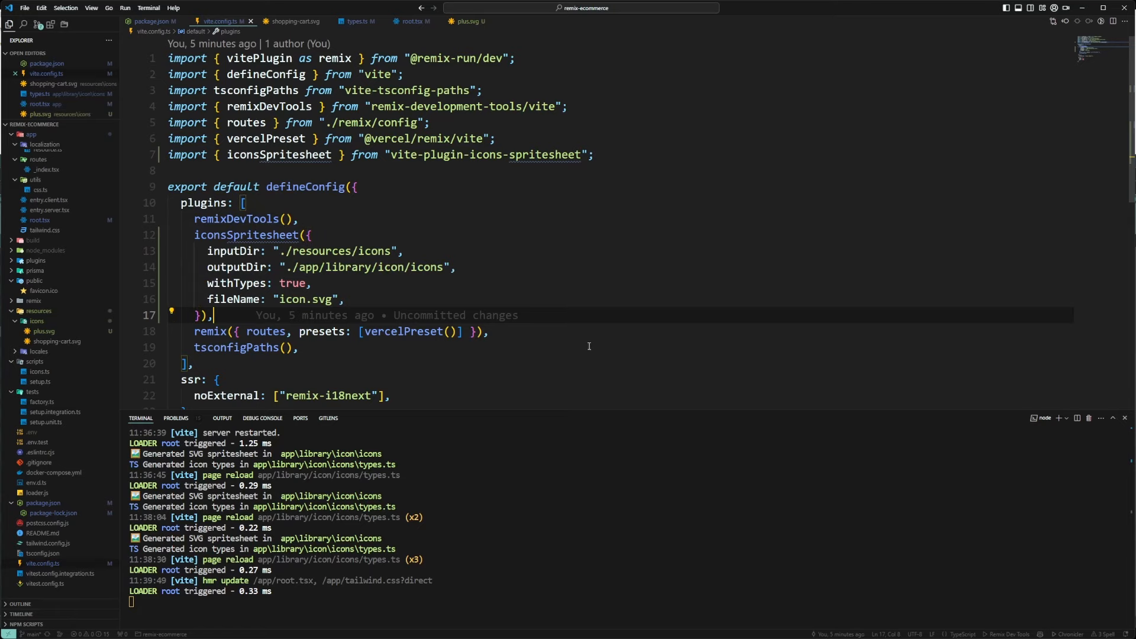
mouse_move(580, 341)
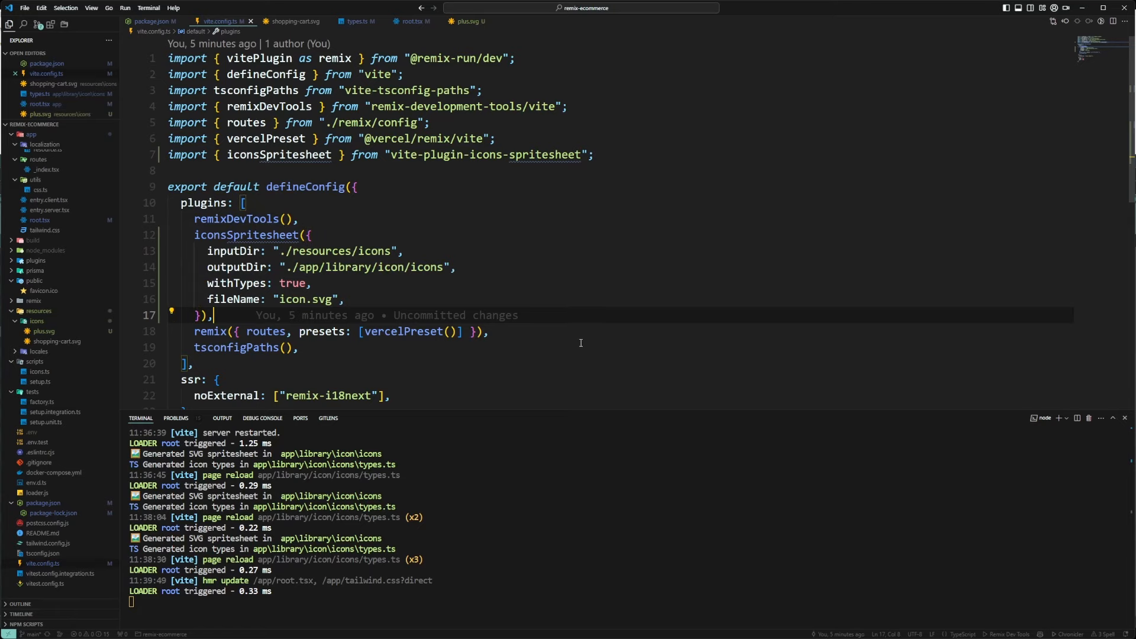